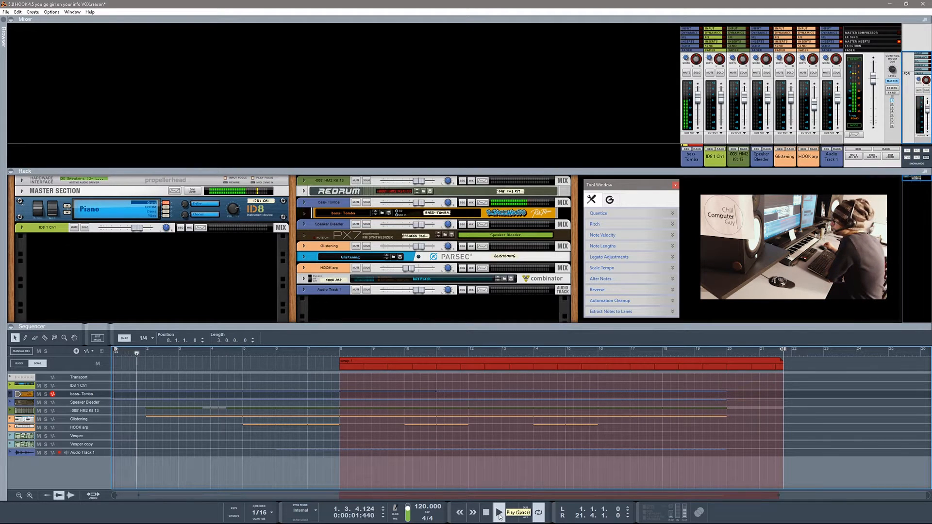
# Play the song briefly, then stop playback
pyautogui.click(499, 511)
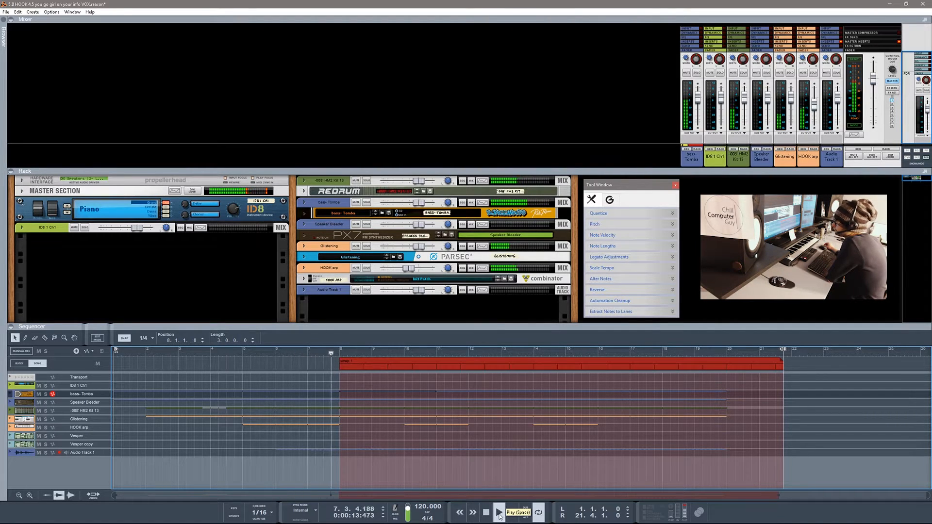
pyautogui.click(498, 512)
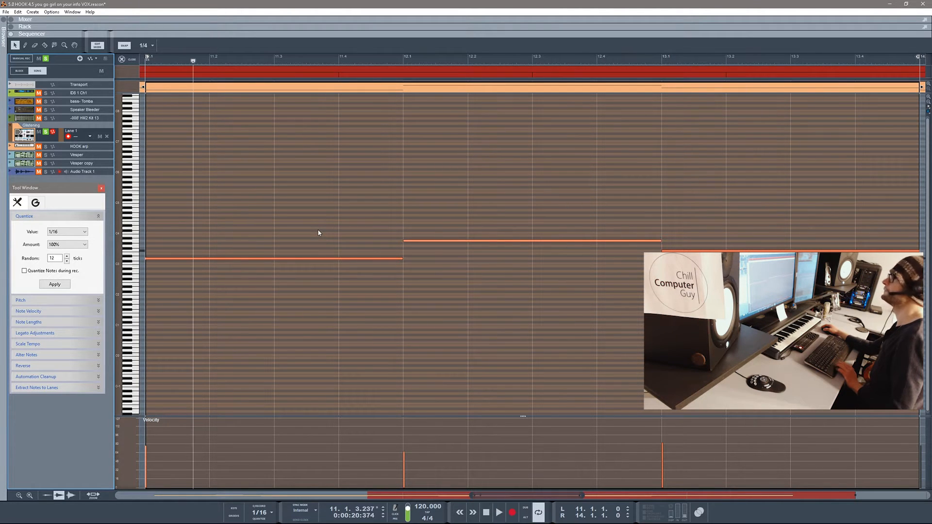
pyautogui.moveTo(379, 91)
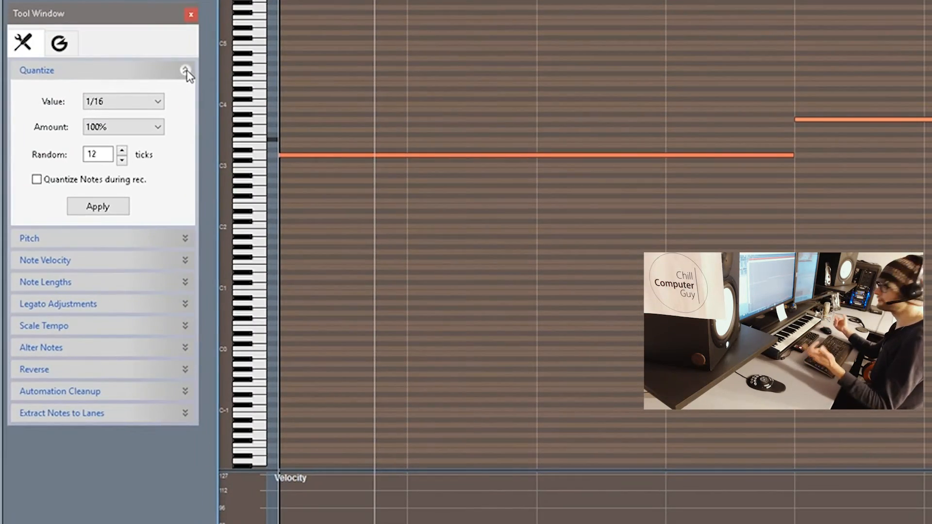
# Browse the grid values, then apply 1/16, 100%, 12-tick random quantize to the notes
pyautogui.click(185, 70)
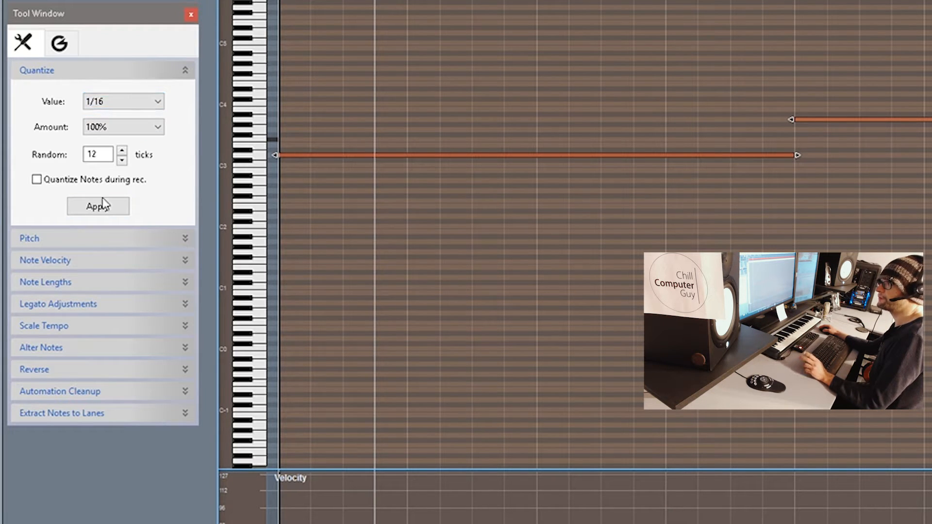
pyautogui.click(123, 101)
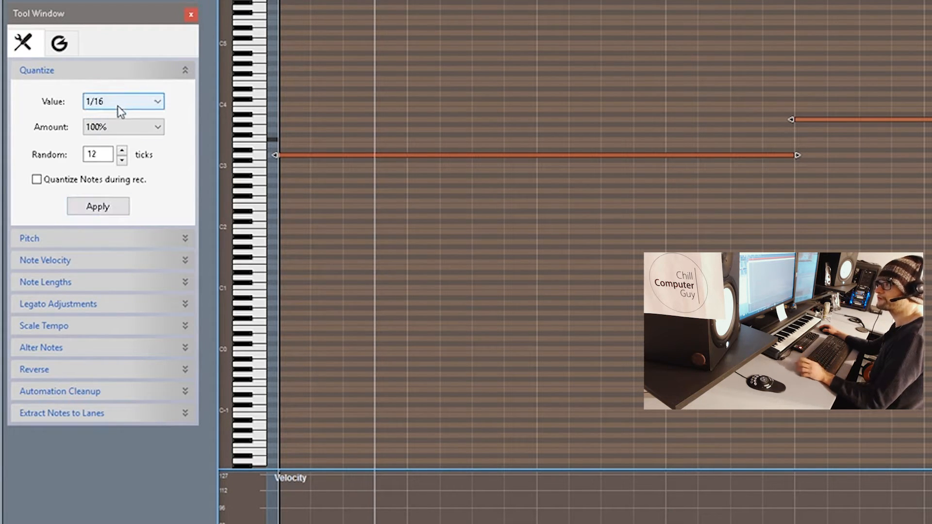
pyautogui.click(123, 127)
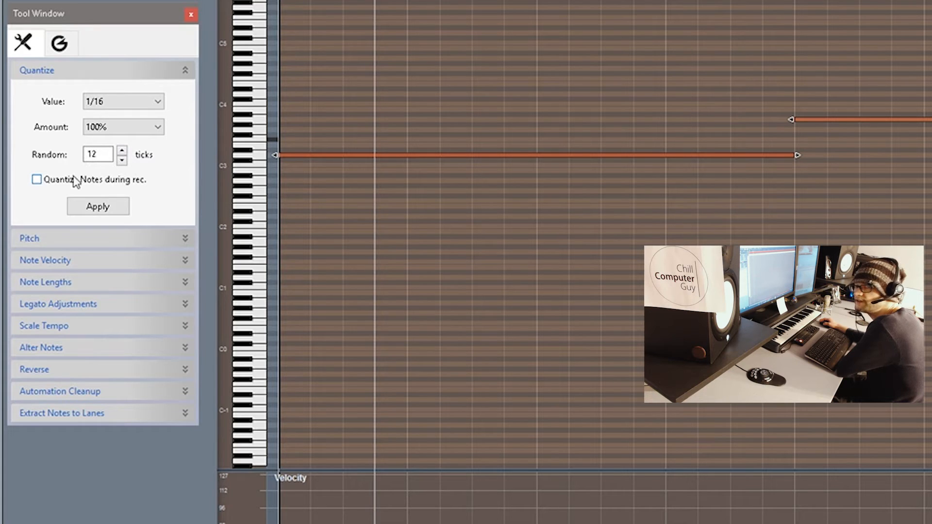
pyautogui.click(98, 207)
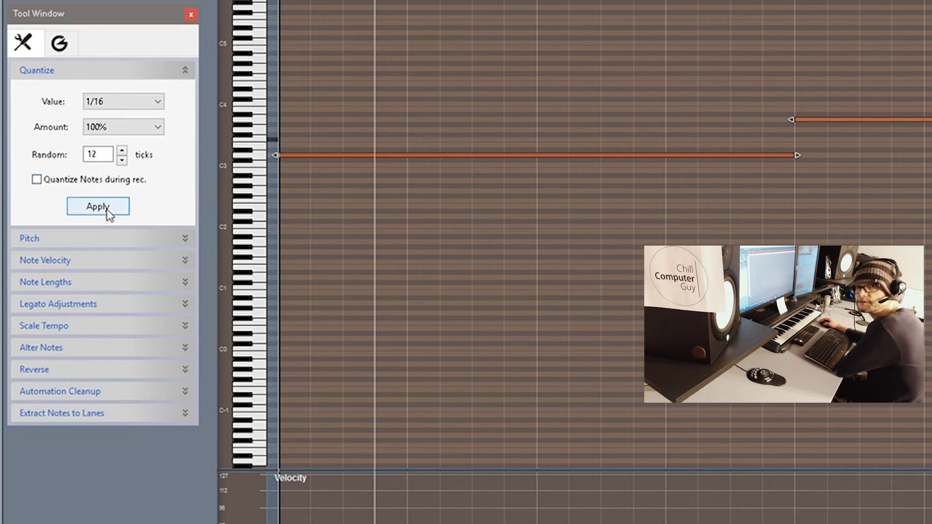
pyautogui.click(97, 207)
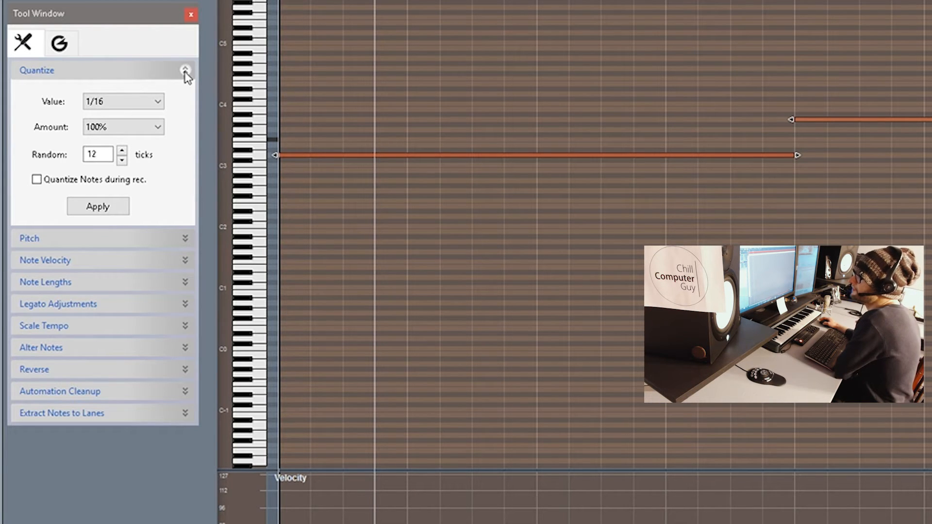
# Collapse Quantize and apply a 12-semitone transpose from the Pitch section
pyautogui.click(185, 70)
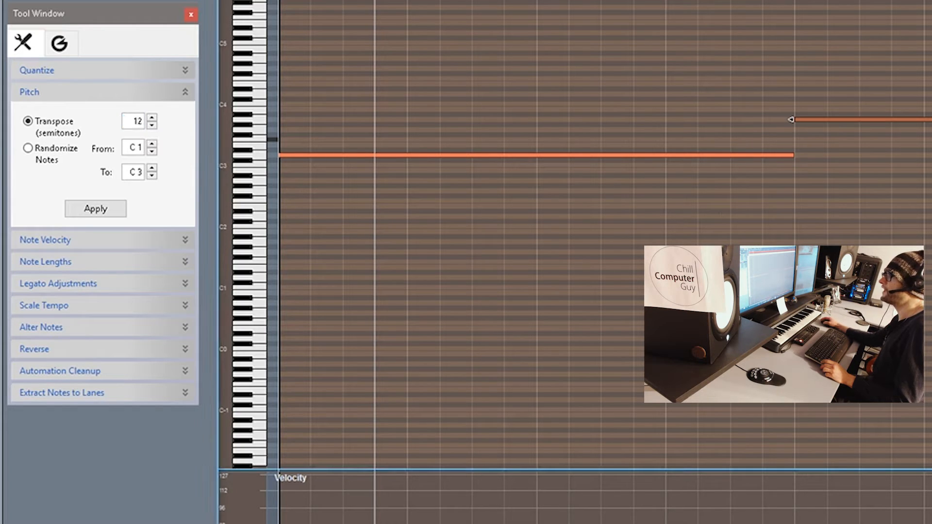
pyautogui.click(95, 209)
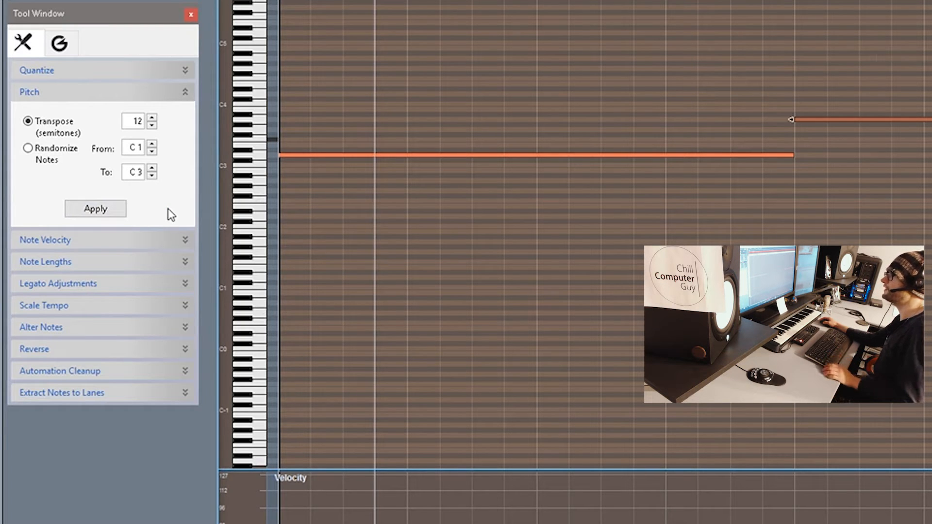
pyautogui.moveTo(895, 68)
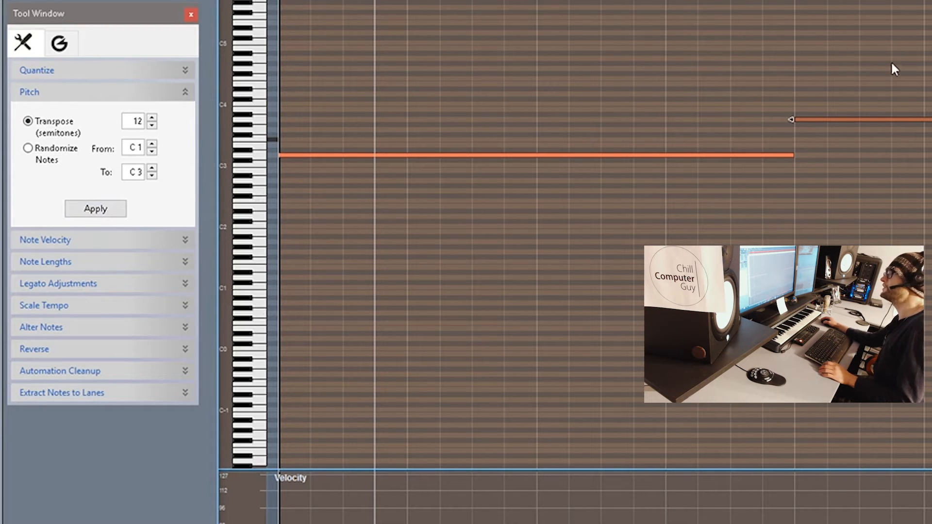
pyautogui.moveTo(810, 108)
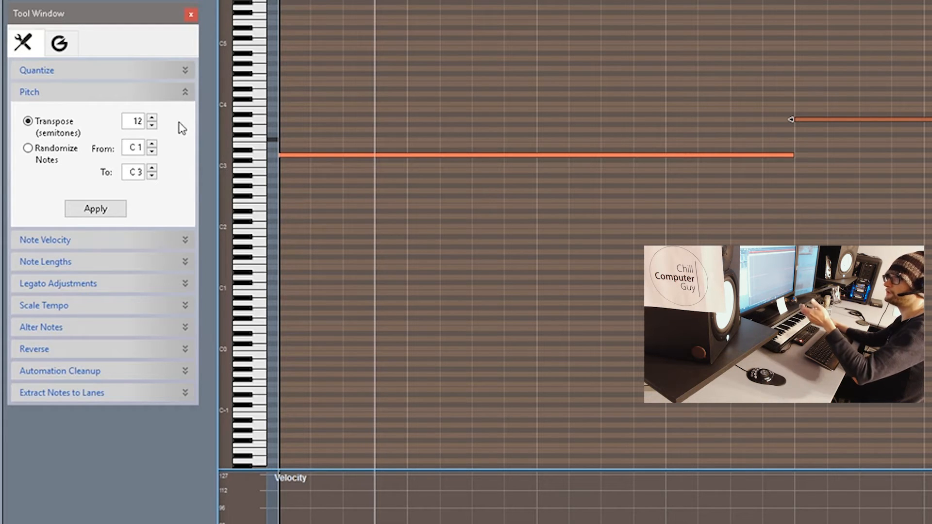
pyautogui.moveTo(141, 130)
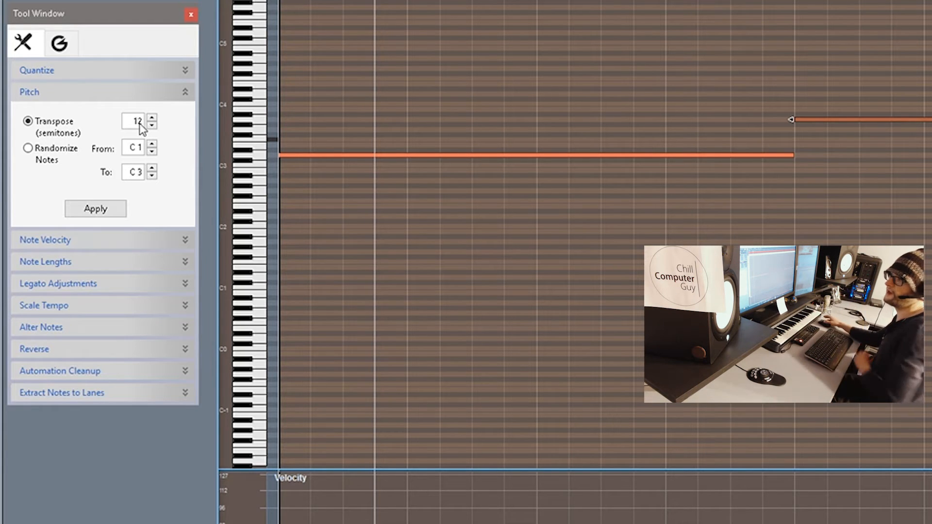
pyautogui.click(95, 209)
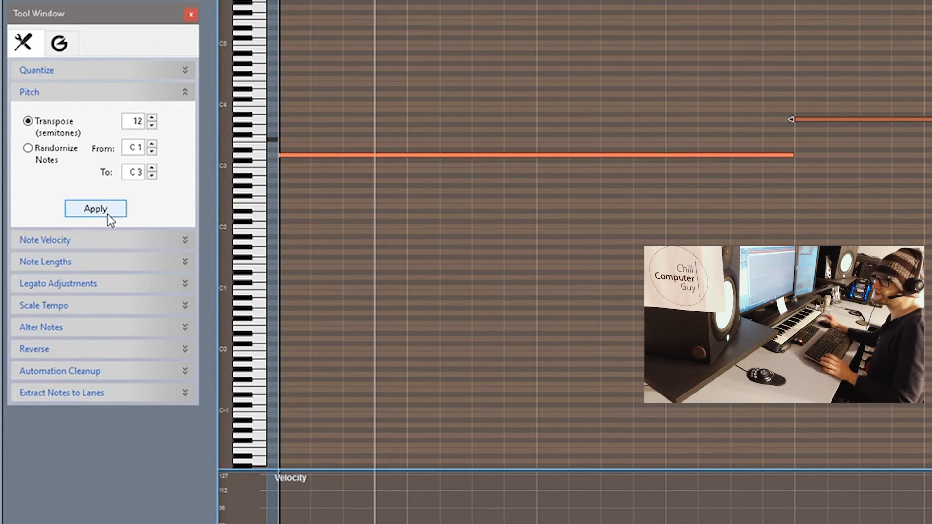
pyautogui.moveTo(124, 268)
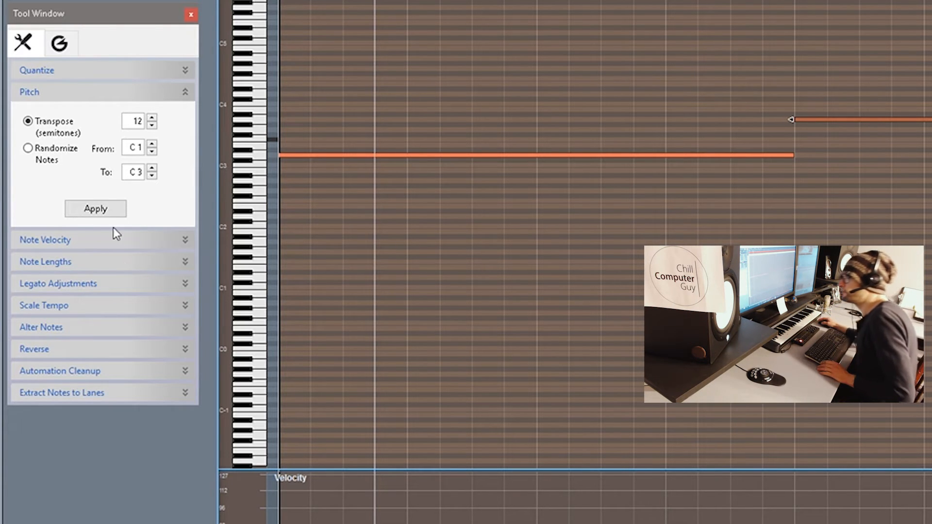
pyautogui.moveTo(163, 116)
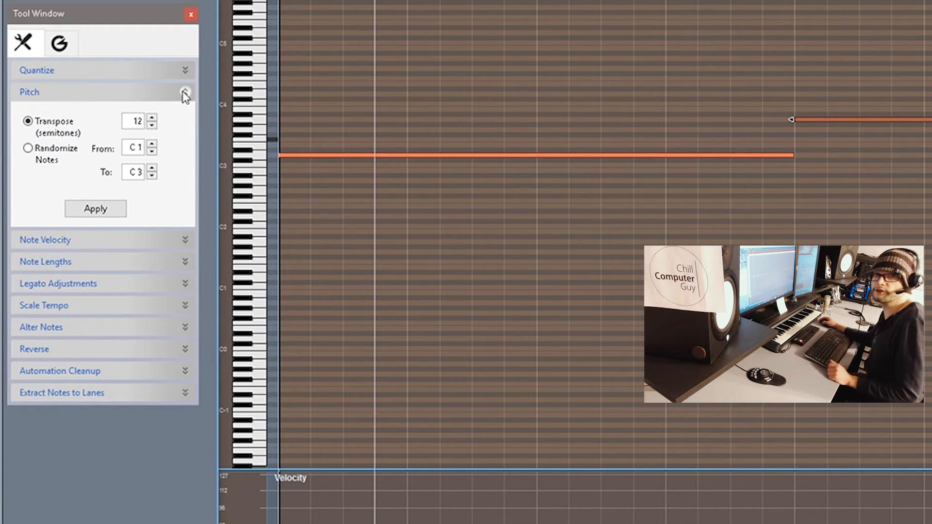
# Swap Pitch for Note Velocity and apply 16% random velocity to the notes
pyautogui.click(185, 92)
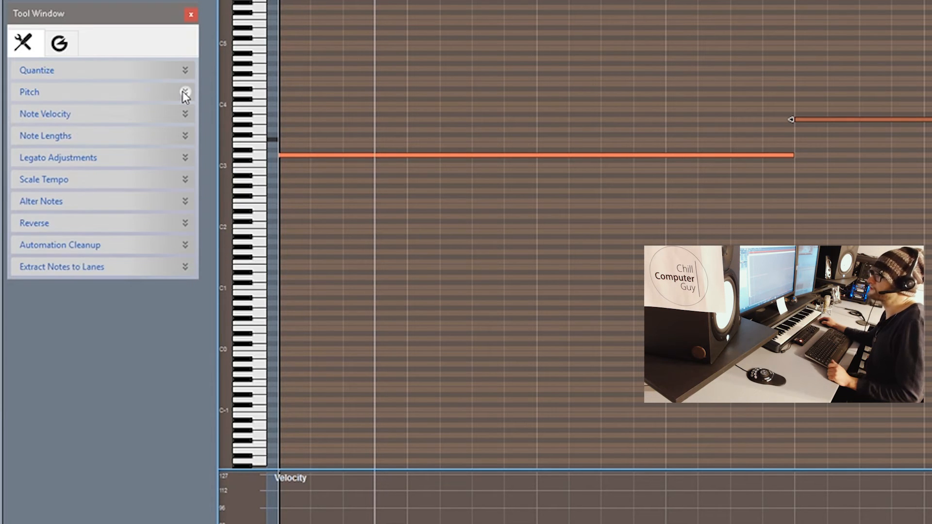
pyautogui.click(185, 113)
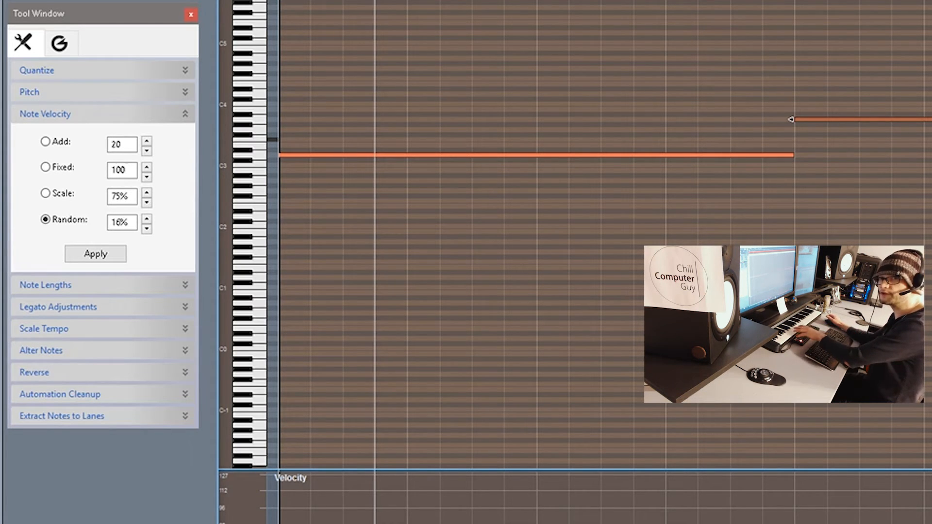
pyautogui.moveTo(618, 168)
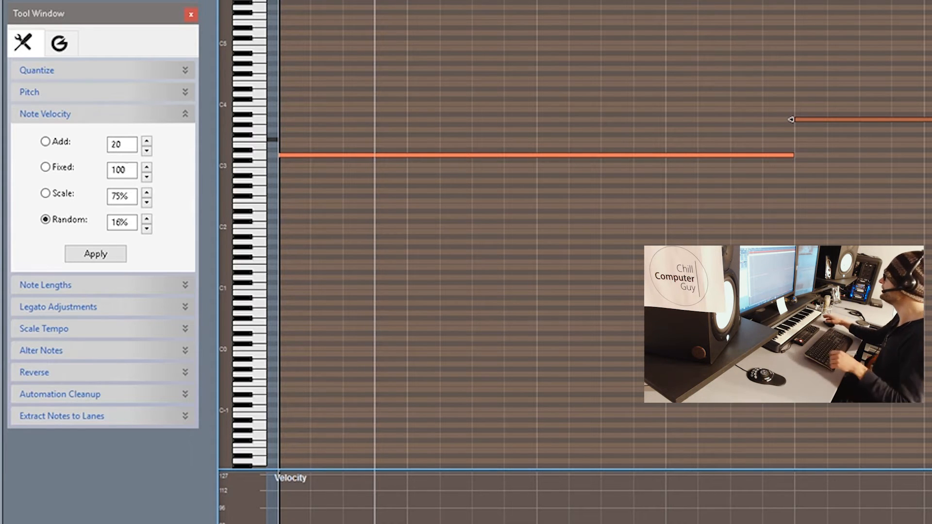
pyautogui.click(95, 254)
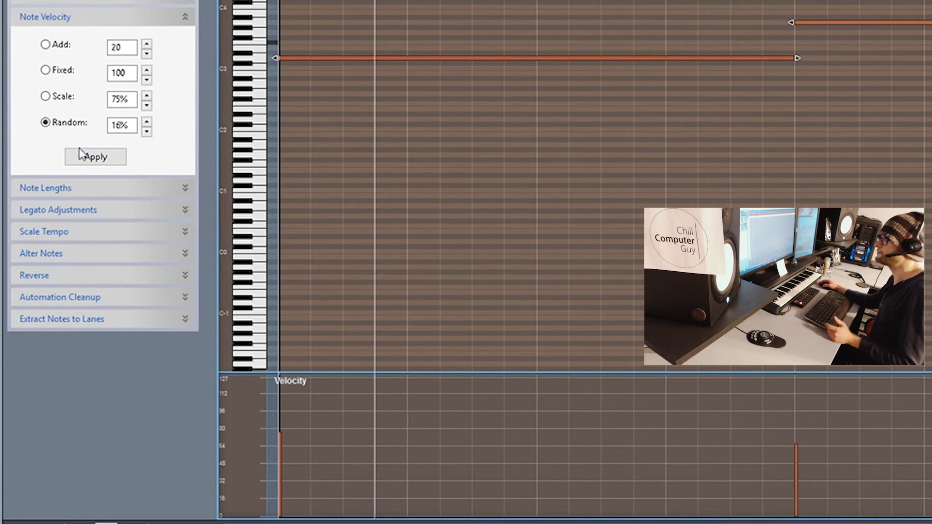
pyautogui.click(95, 157)
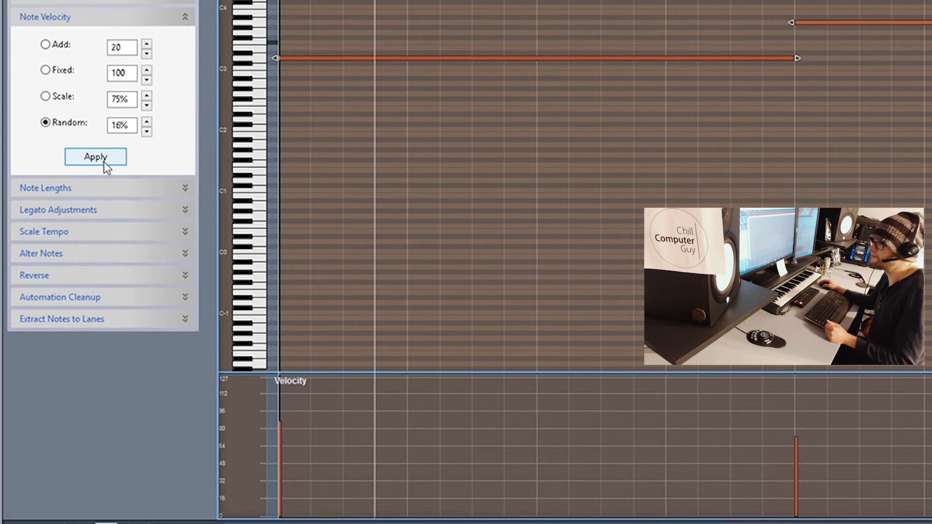
# Apply the 16% random velocity pass three more times to the two notes
pyautogui.click(95, 156)
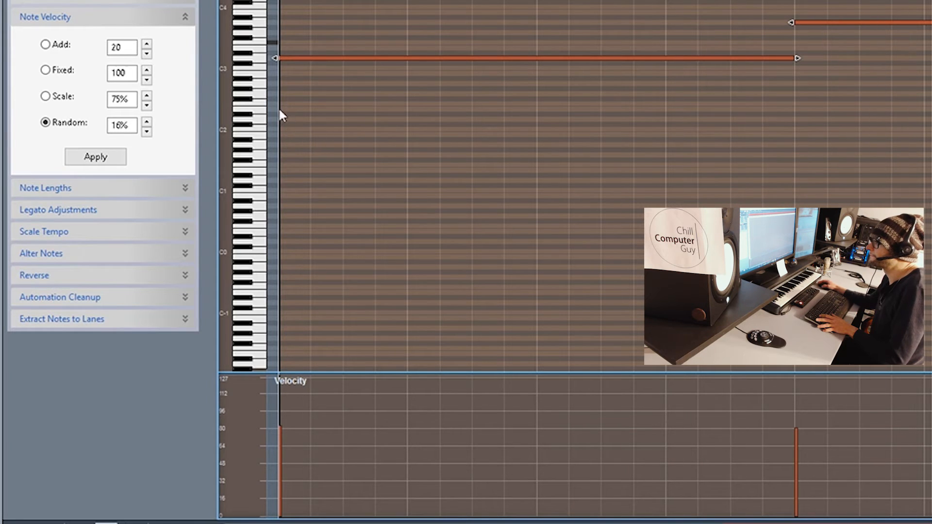
pyautogui.click(95, 157)
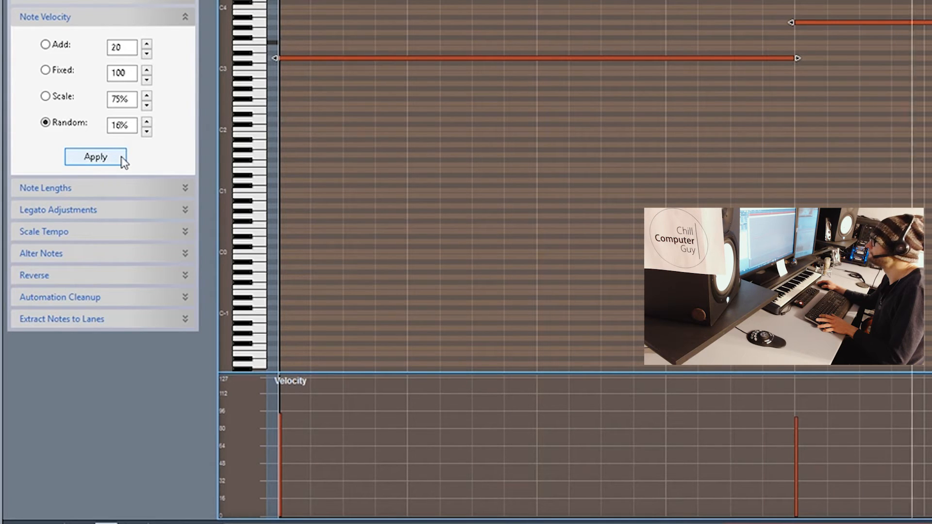
pyautogui.click(95, 156)
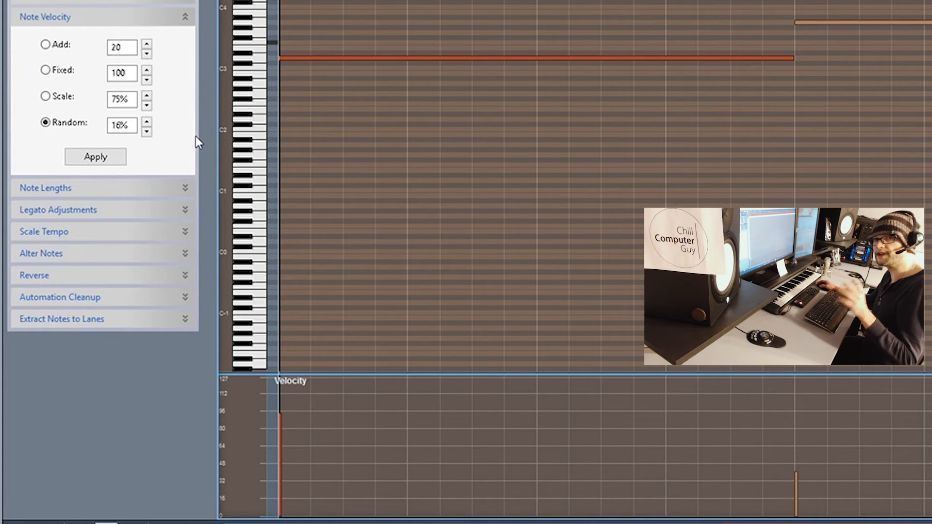
pyautogui.moveTo(174, 47)
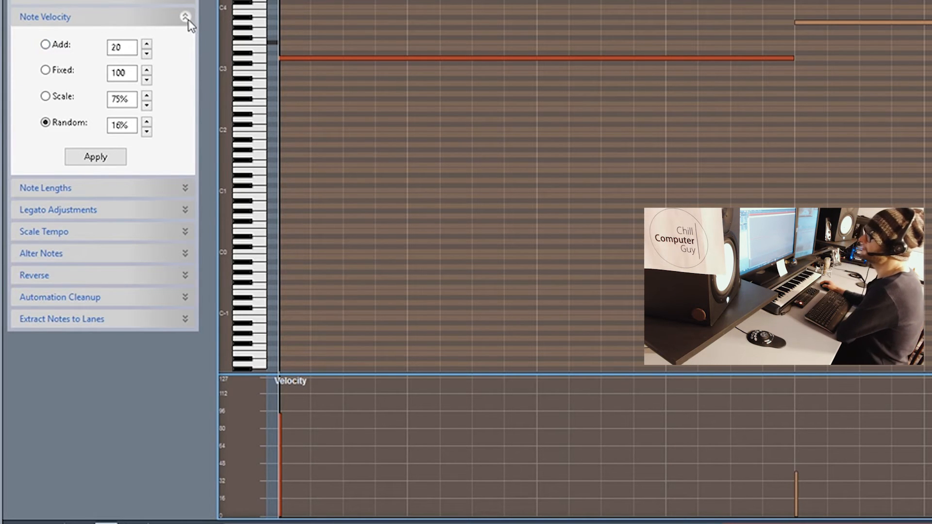
# Open Note Lengths, view the subtract 0.0.1.0 setting, and close it unapplied
pyautogui.click(185, 16)
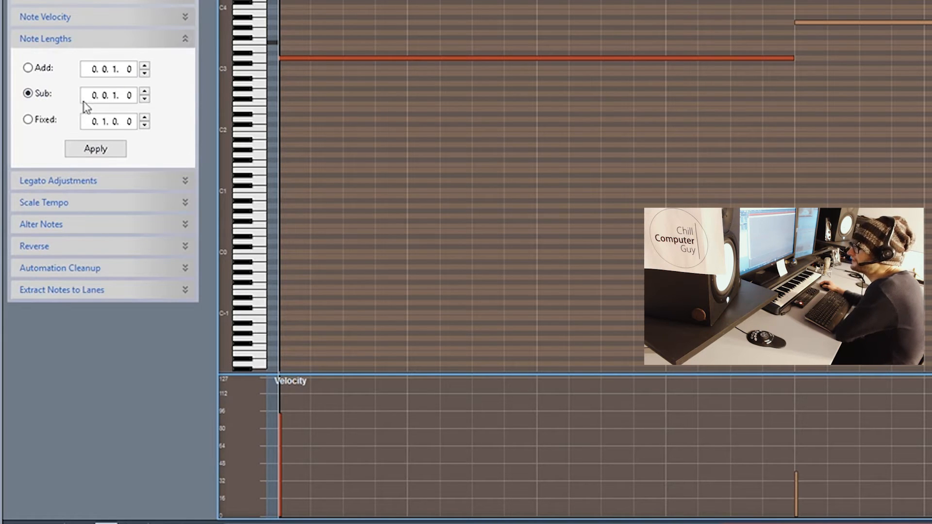
pyautogui.click(95, 149)
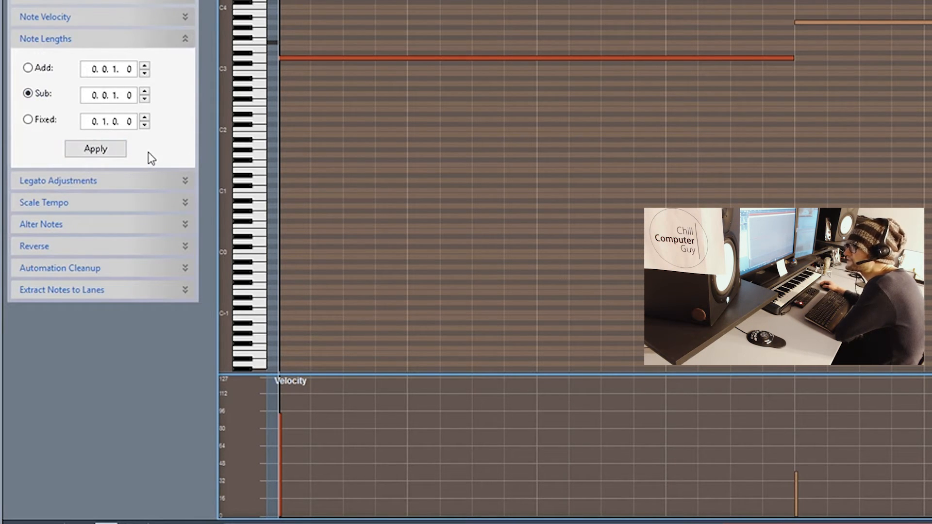
pyautogui.moveTo(57, 164)
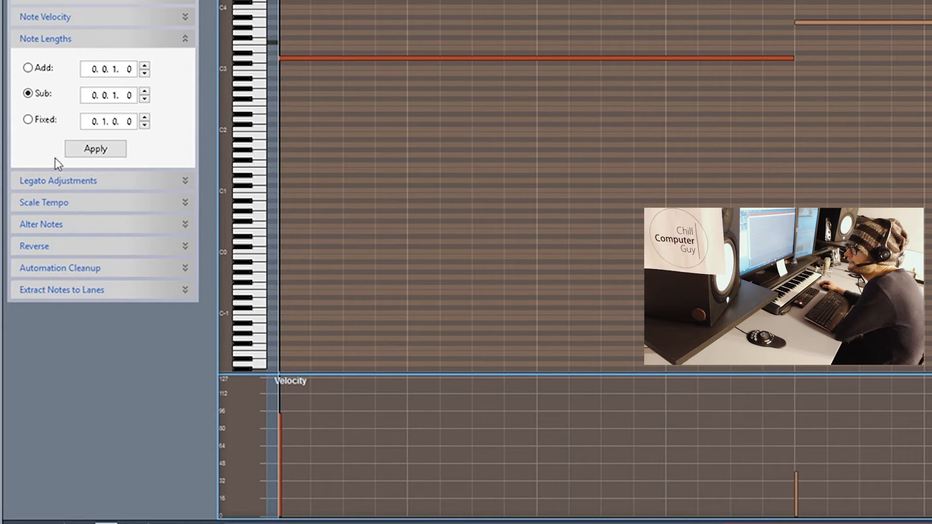
pyautogui.click(184, 38)
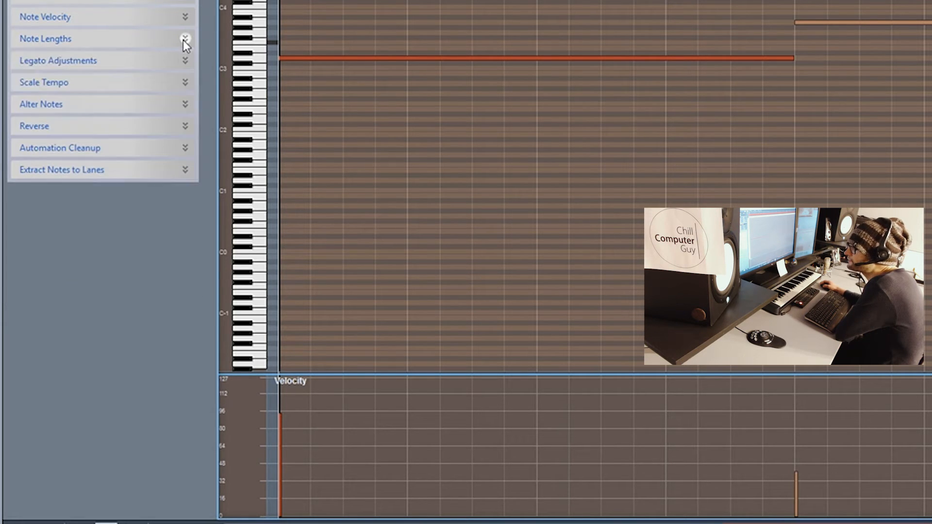
pyautogui.moveTo(186, 65)
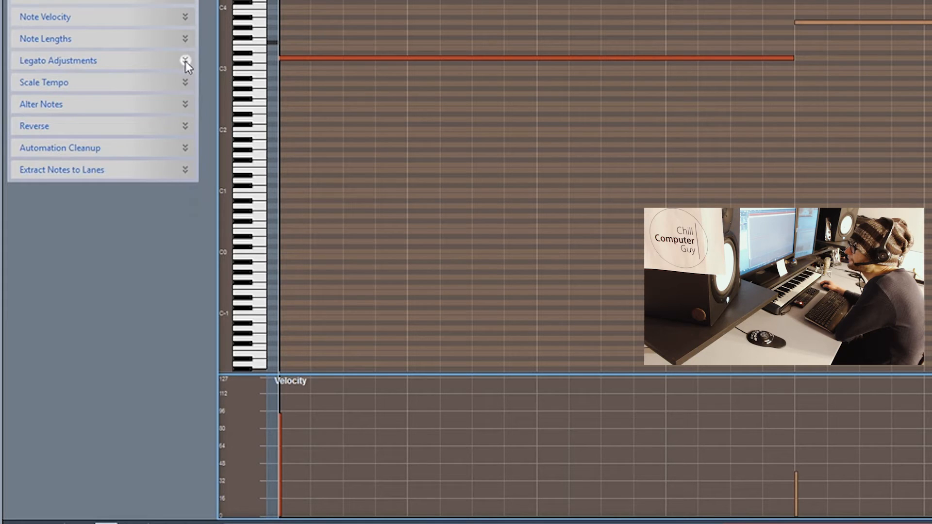
# Apply Overlap legato to the selected notes, then reapply as Side by side
pyautogui.click(185, 60)
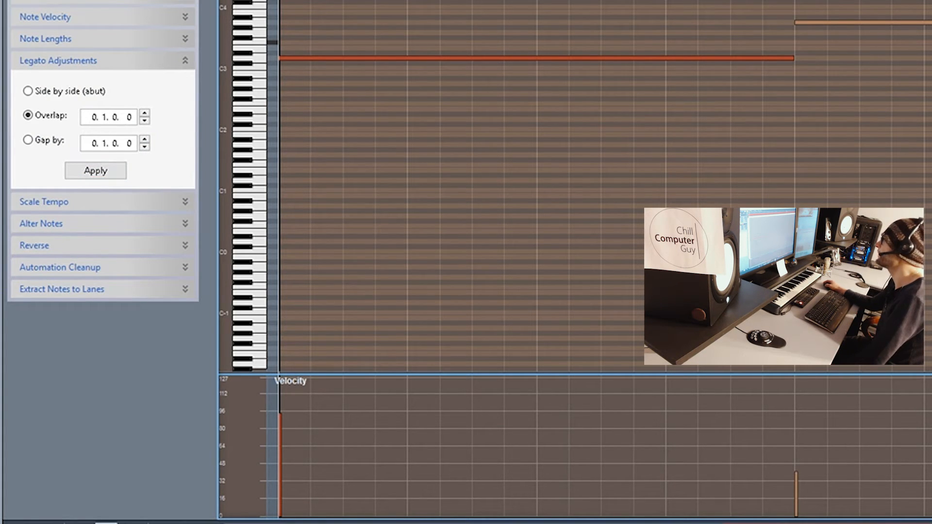
pyautogui.click(95, 170)
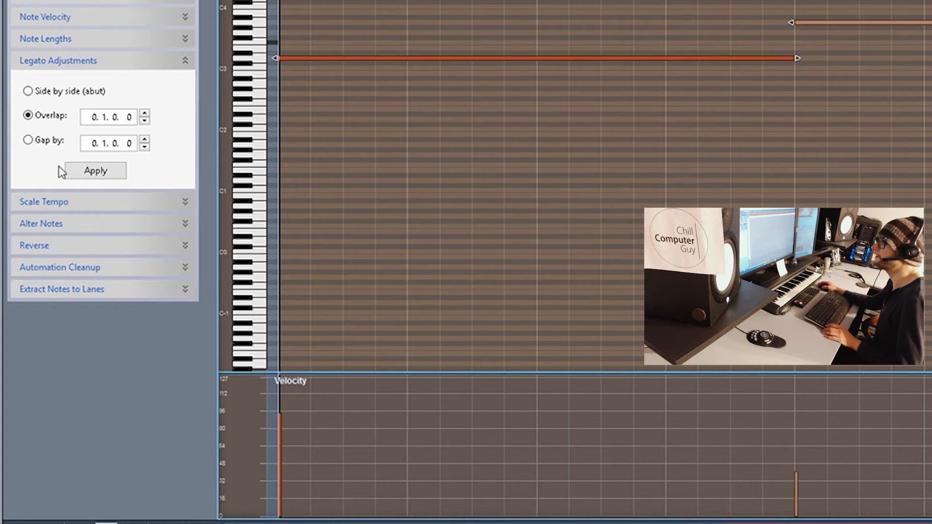
pyautogui.click(95, 171)
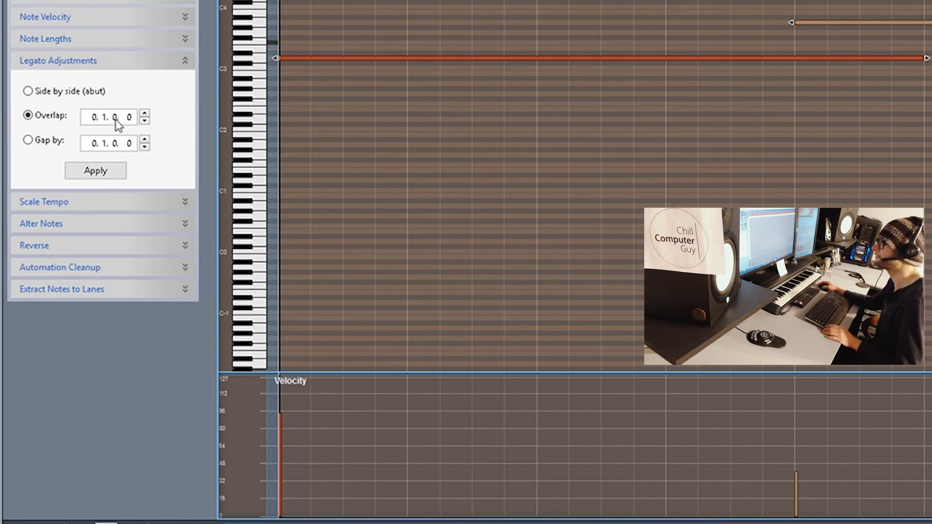
pyautogui.moveTo(113, 150)
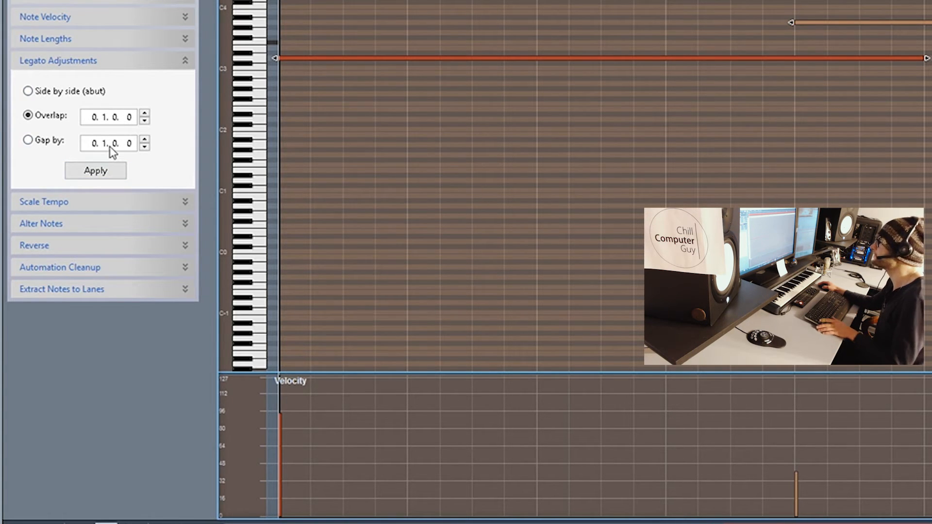
pyautogui.moveTo(130, 123)
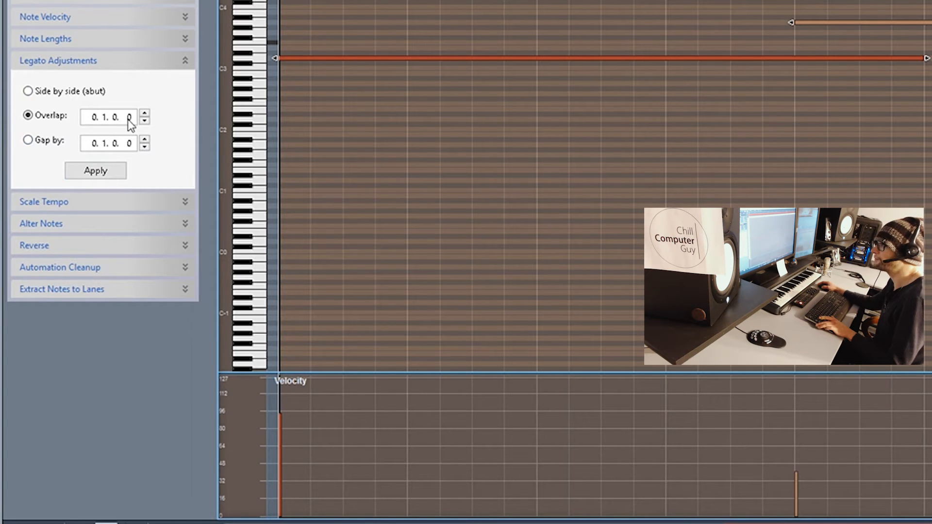
pyautogui.click(27, 91)
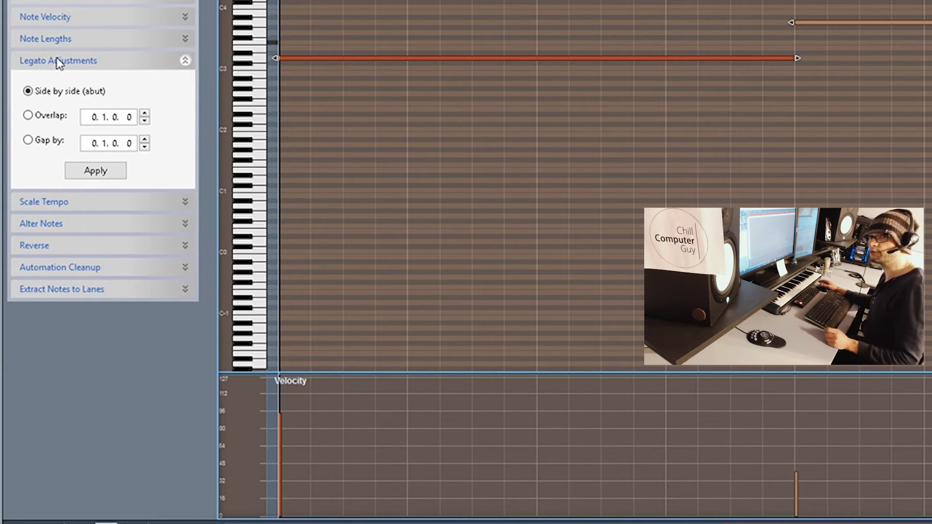
pyautogui.moveTo(124, 85)
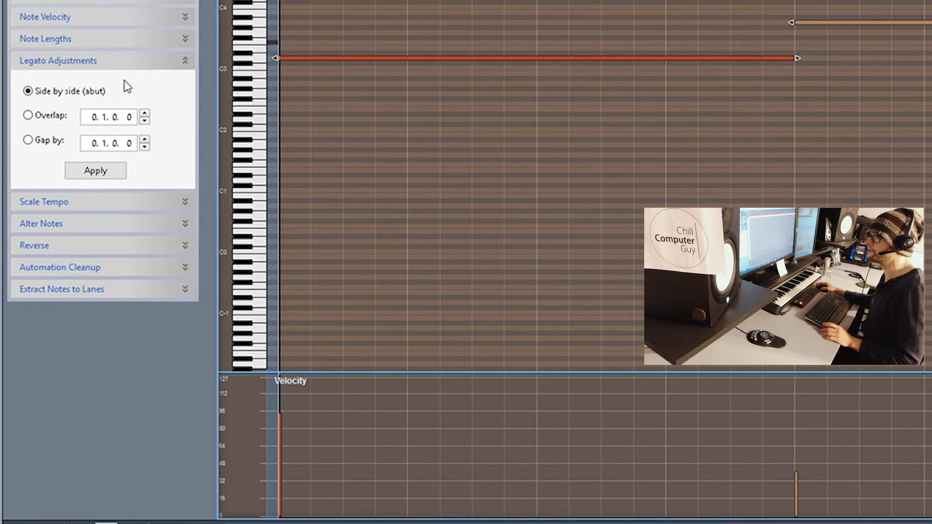
pyautogui.click(27, 91)
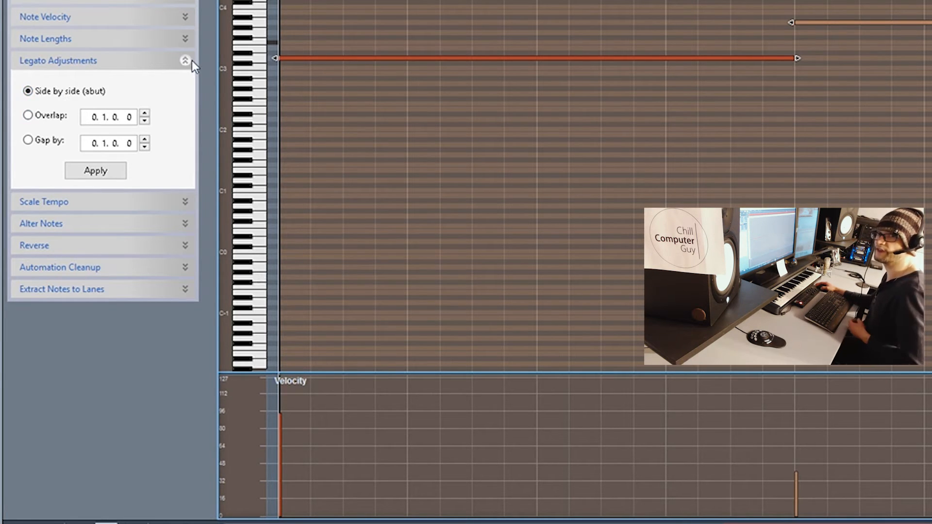
pyautogui.moveTo(168, 71)
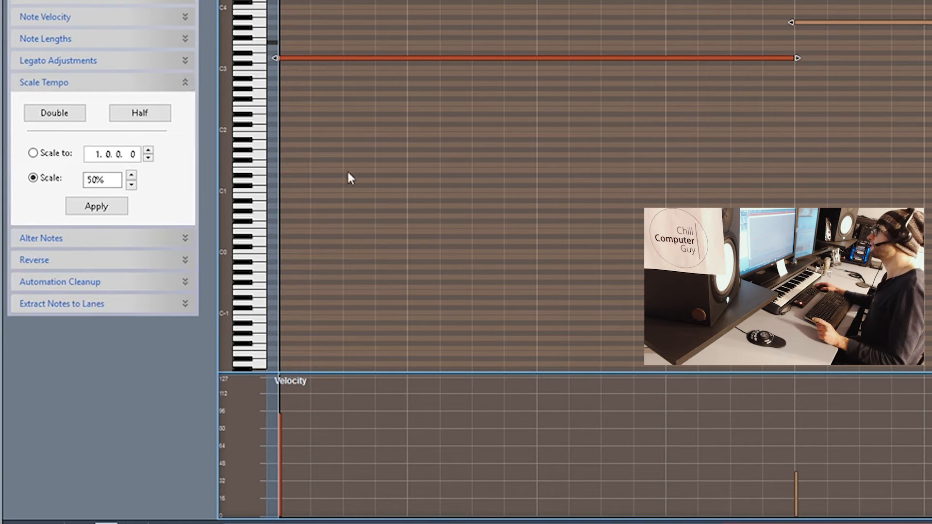
pyautogui.moveTo(166, 201)
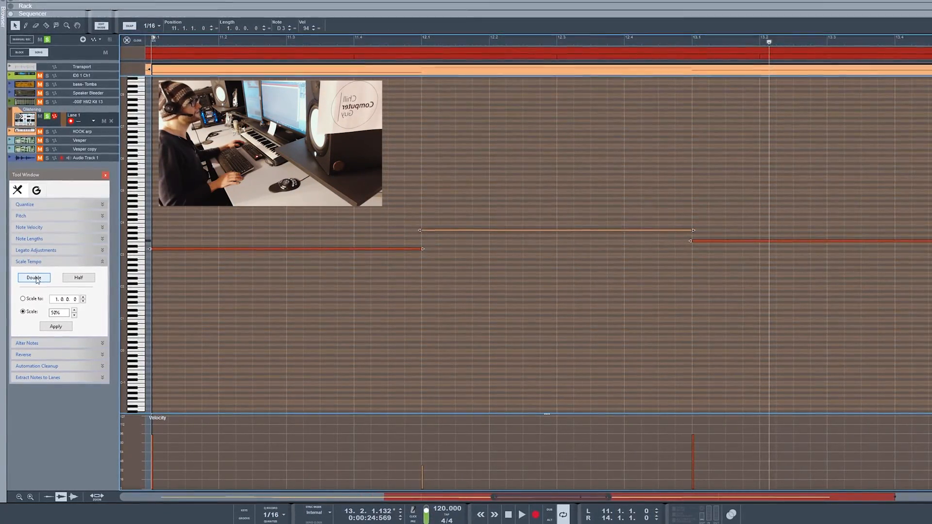
# Try Double and Half, apply 70% tempo scaling, then collapse Scale Tempo
pyautogui.click(56, 327)
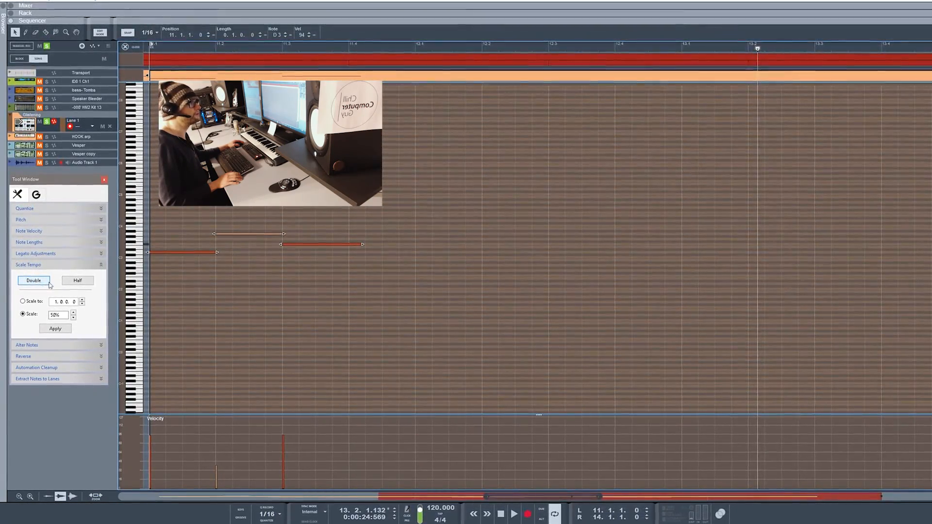
pyautogui.click(77, 281)
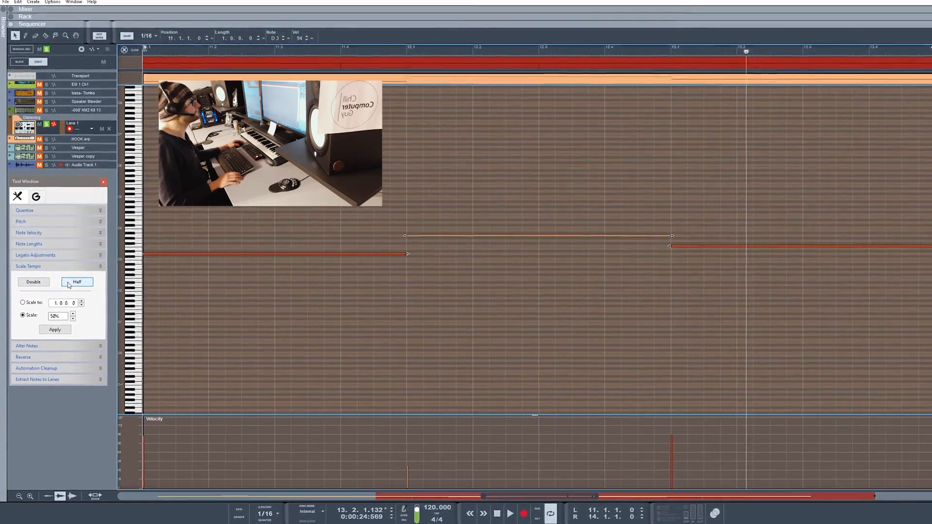
pyautogui.click(33, 283)
pyautogui.write('70')
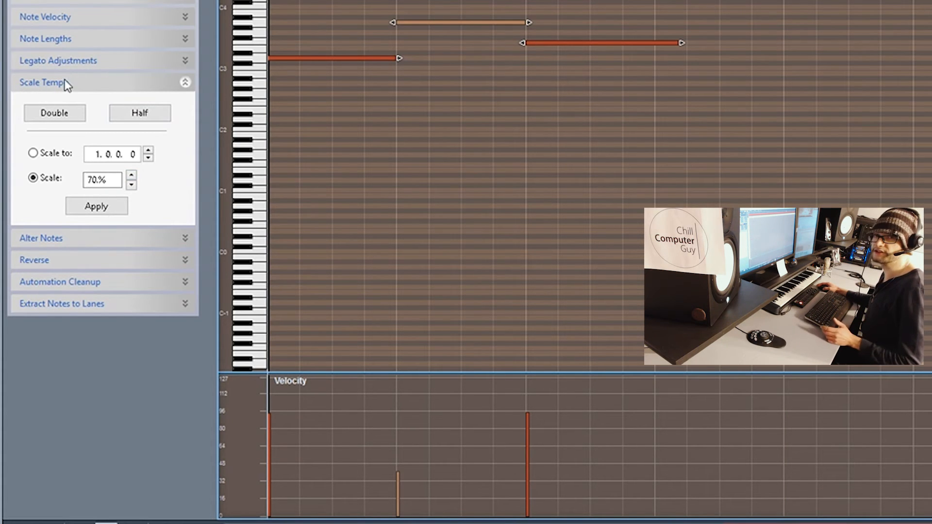
pyautogui.click(54, 113)
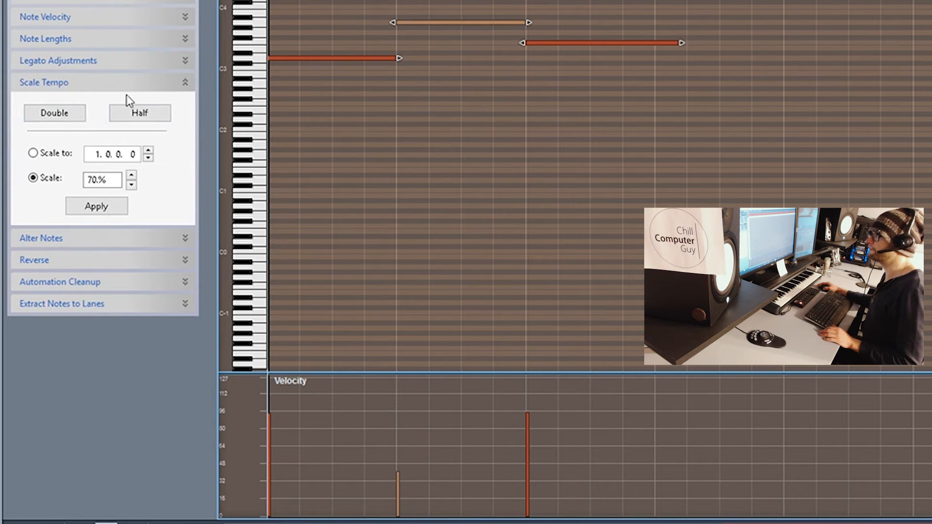
pyautogui.click(185, 82)
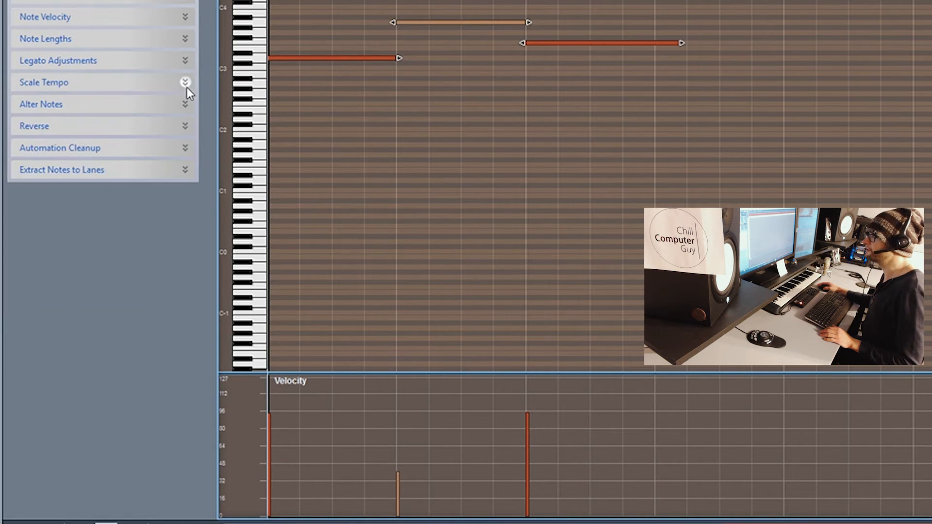
pyautogui.click(41, 104)
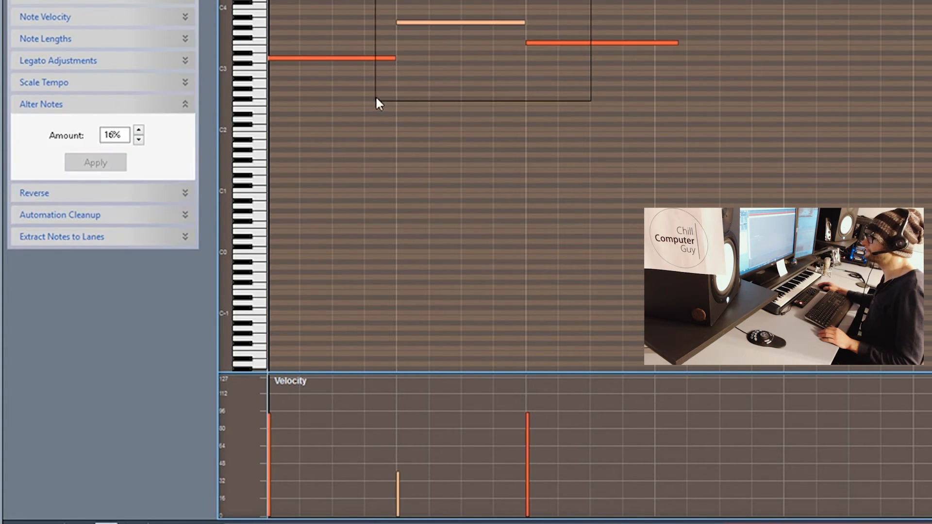
pyautogui.click(95, 162)
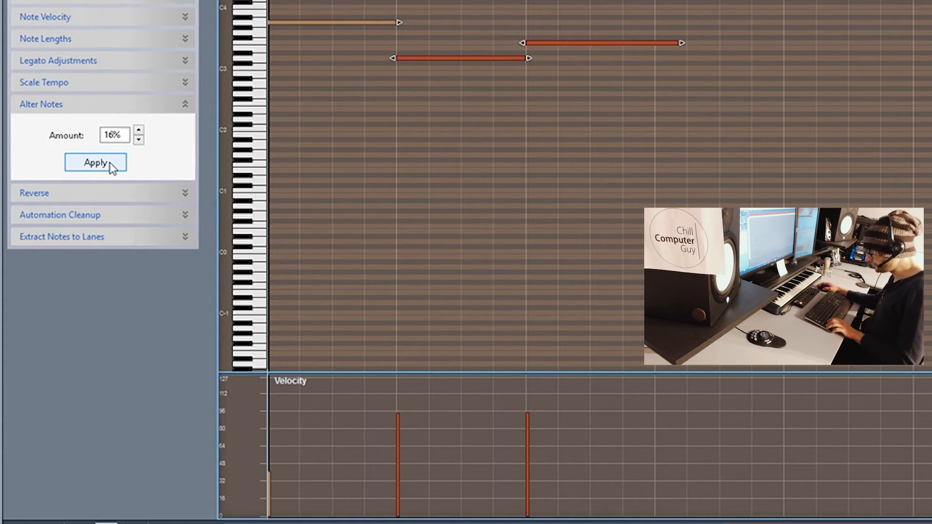
pyautogui.click(96, 163)
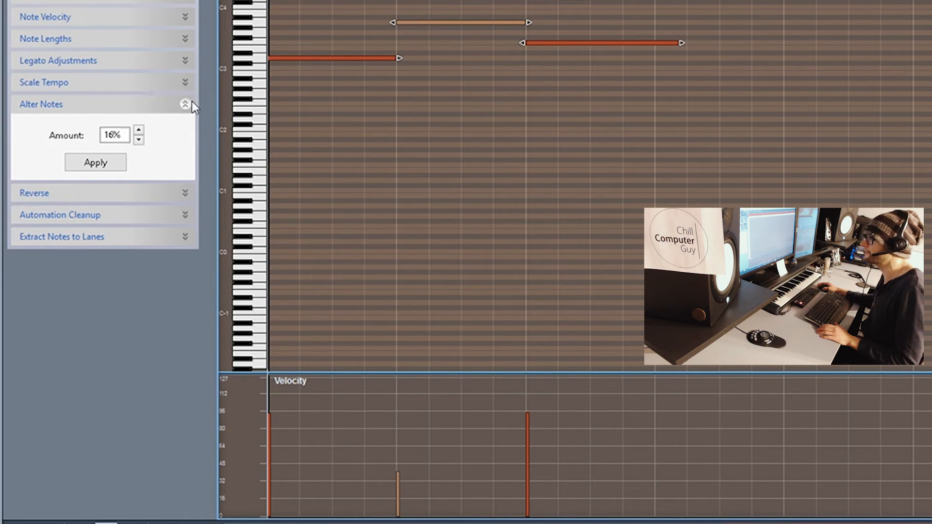
pyautogui.click(185, 104)
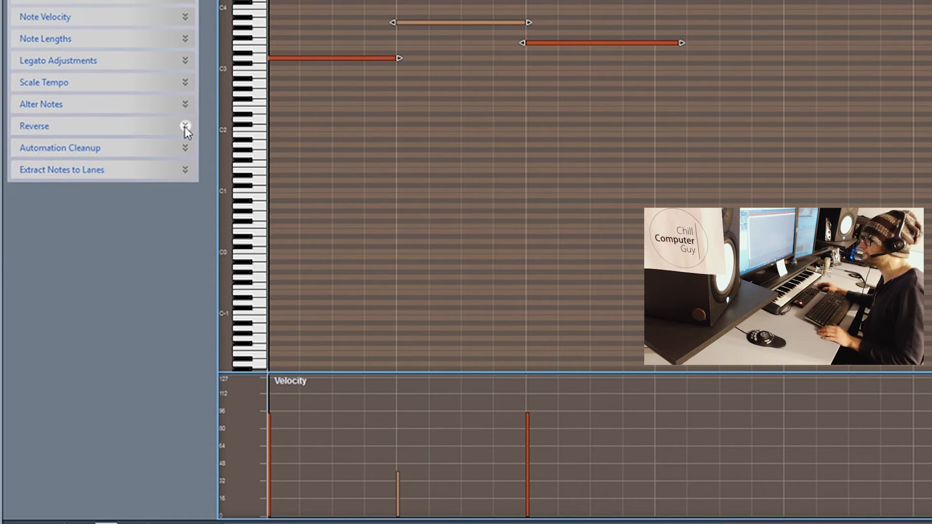
pyautogui.click(185, 126)
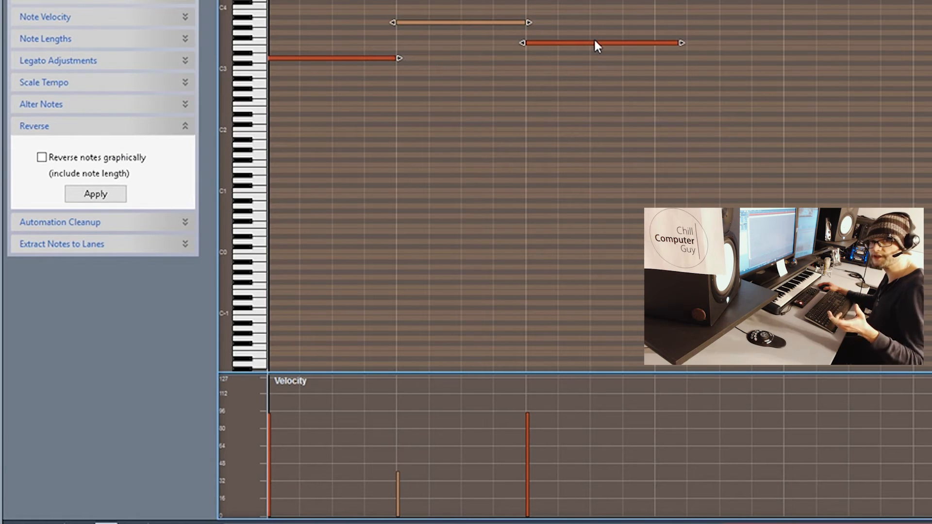
pyautogui.click(94, 195)
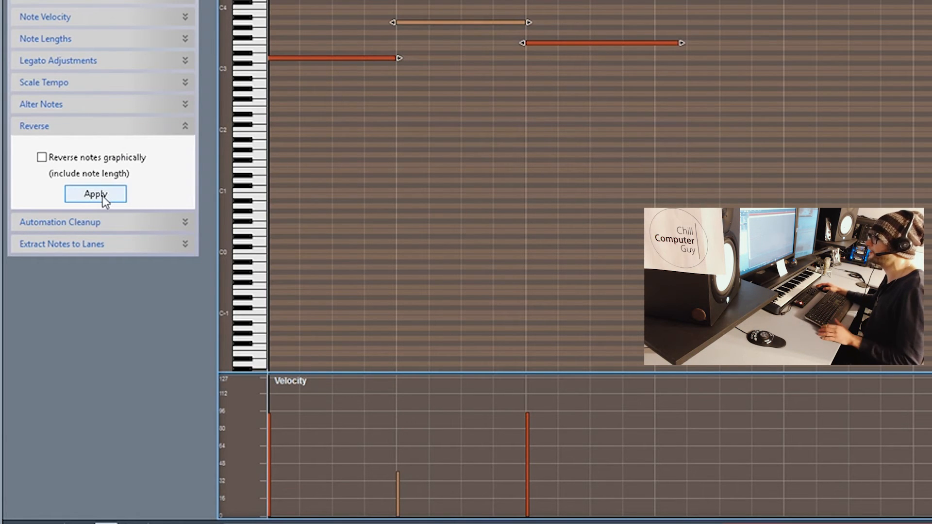
pyautogui.click(95, 194)
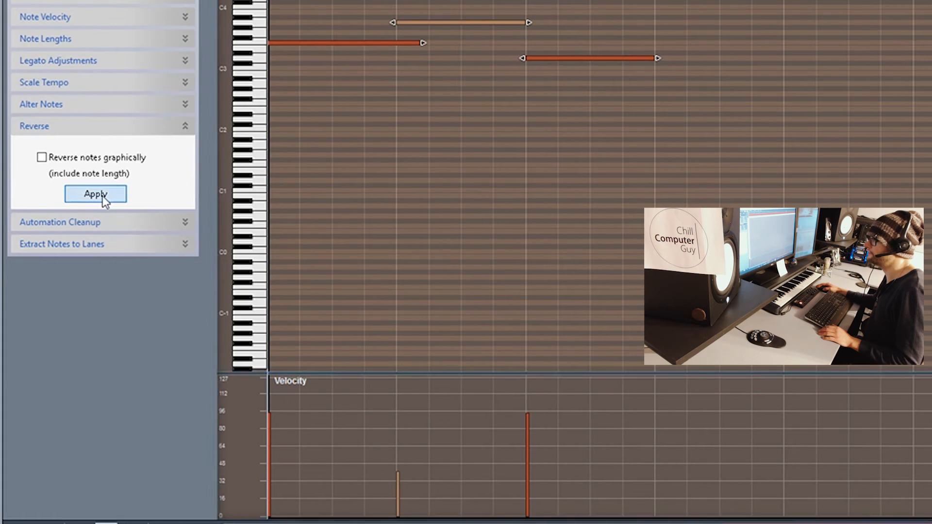
pyautogui.click(95, 194)
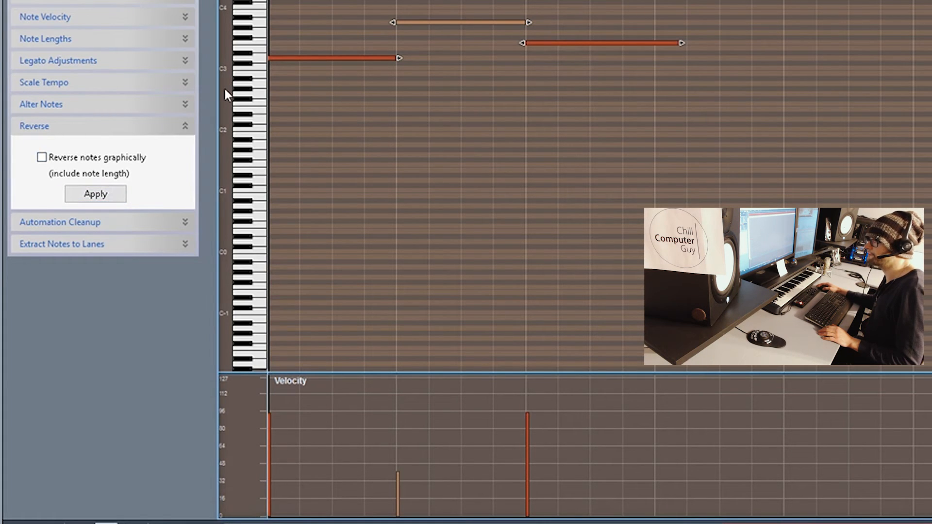
pyautogui.click(42, 157)
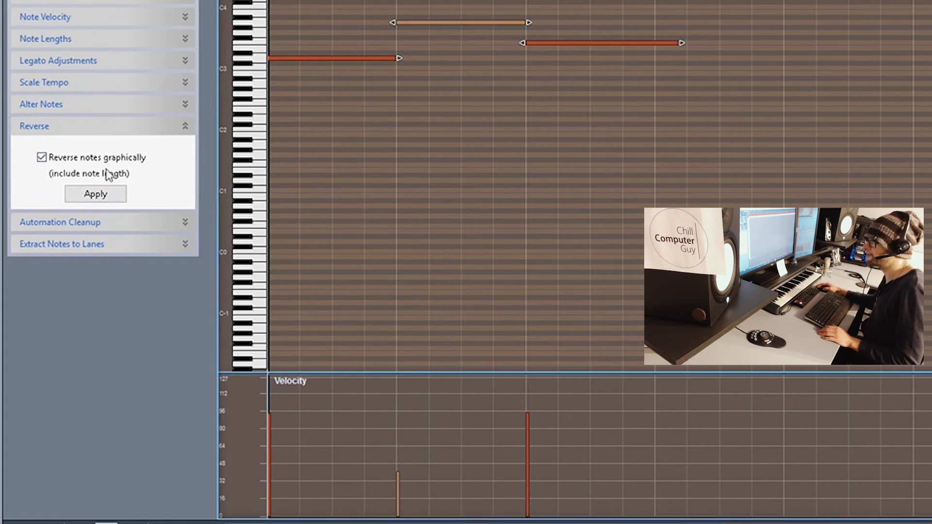
pyautogui.click(95, 194)
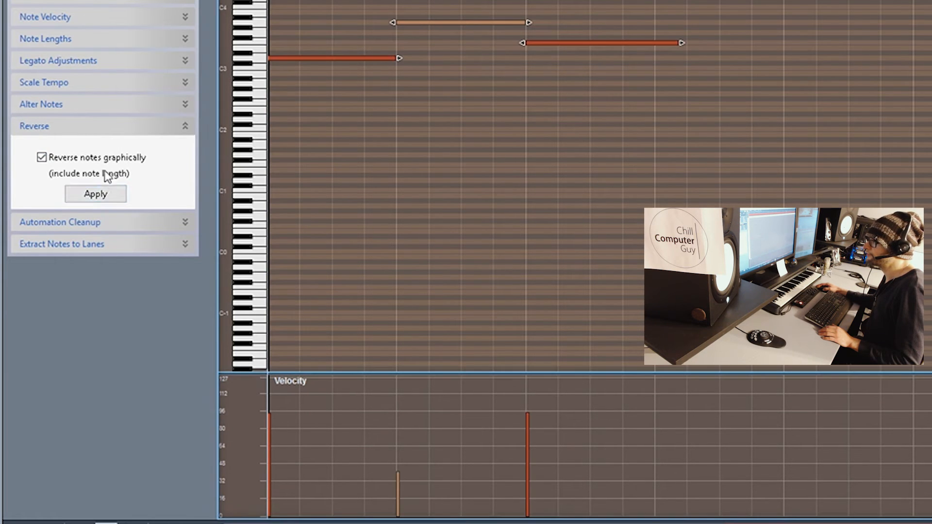
pyautogui.moveTo(128, 172)
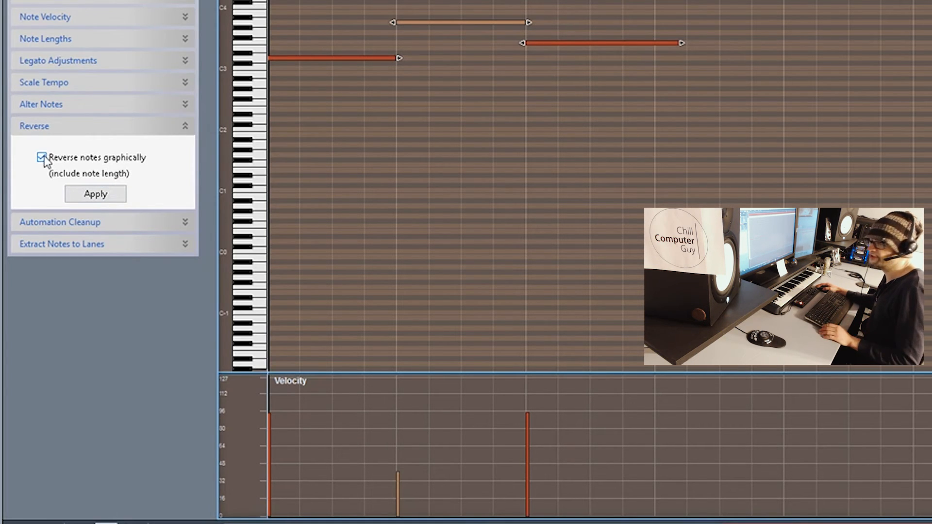
pyautogui.click(42, 157)
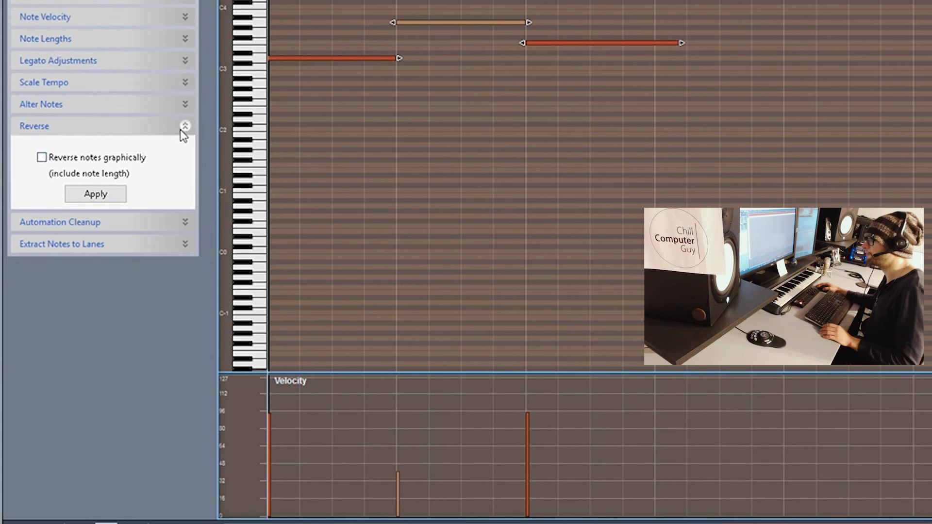
pyautogui.moveTo(169, 106)
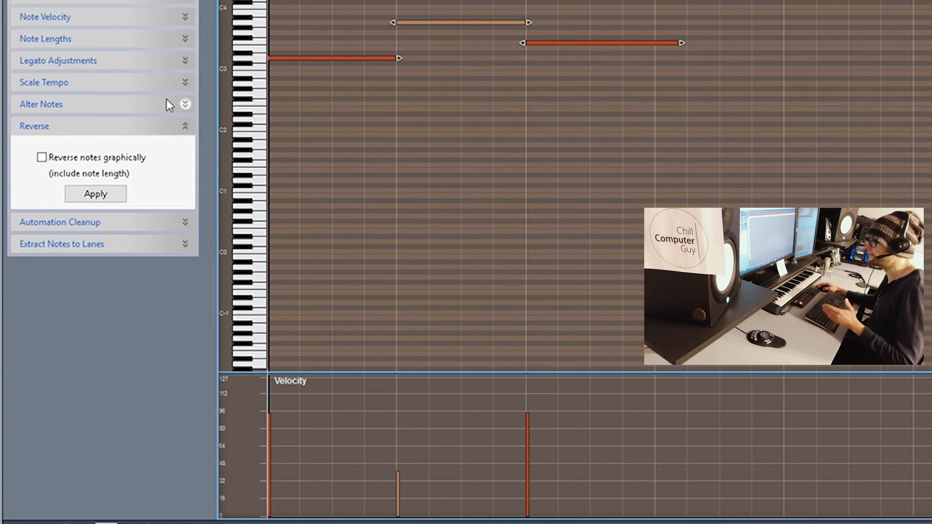
pyautogui.click(185, 126)
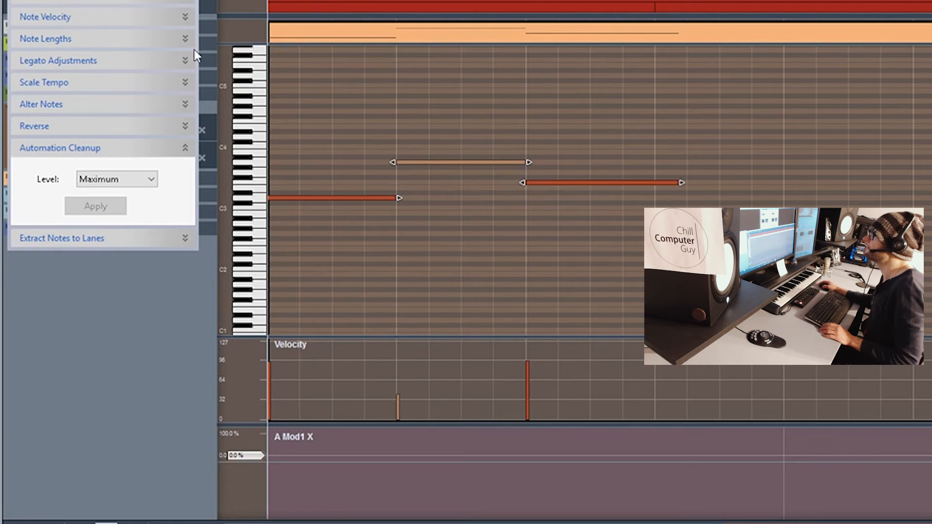
# Scroll to the Mod1 X lane and draw a jagged automation curve with the Pencil
pyautogui.scroll(-3)
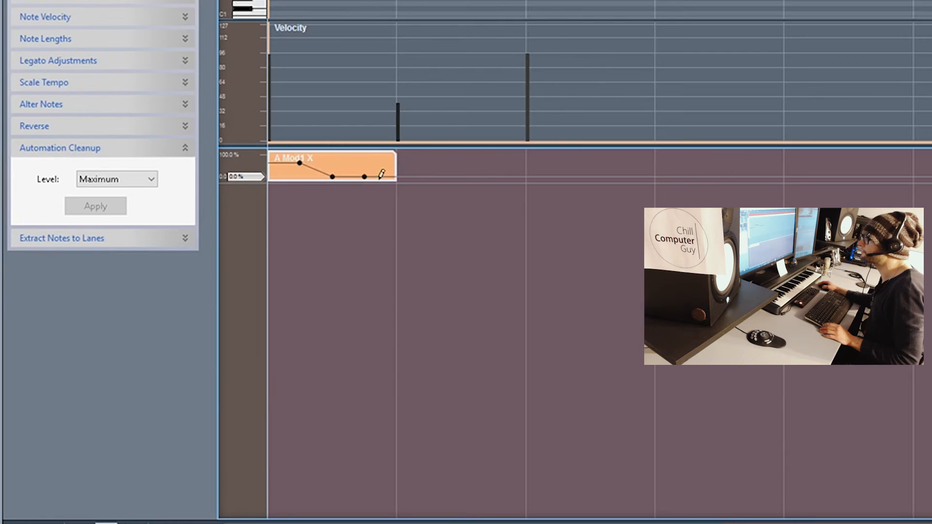
pyautogui.moveTo(382, 175); pyautogui.dragTo(524, 156)
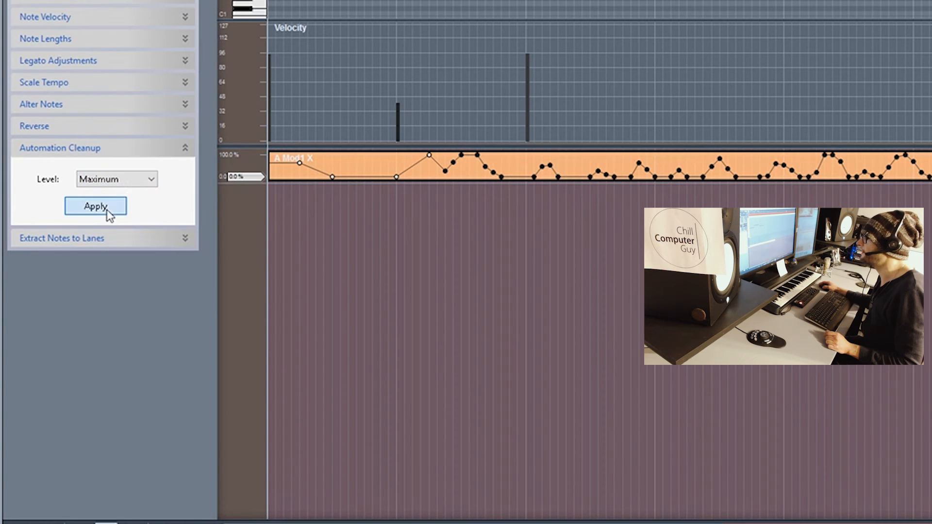
# Apply Maximum-level Automation Cleanup to the Mod1 X curve
pyautogui.click(96, 206)
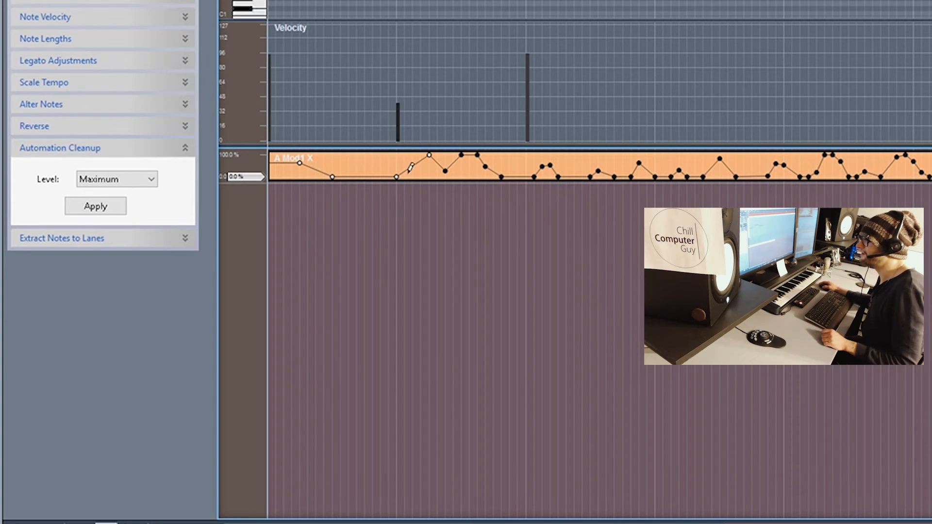
pyautogui.click(95, 206)
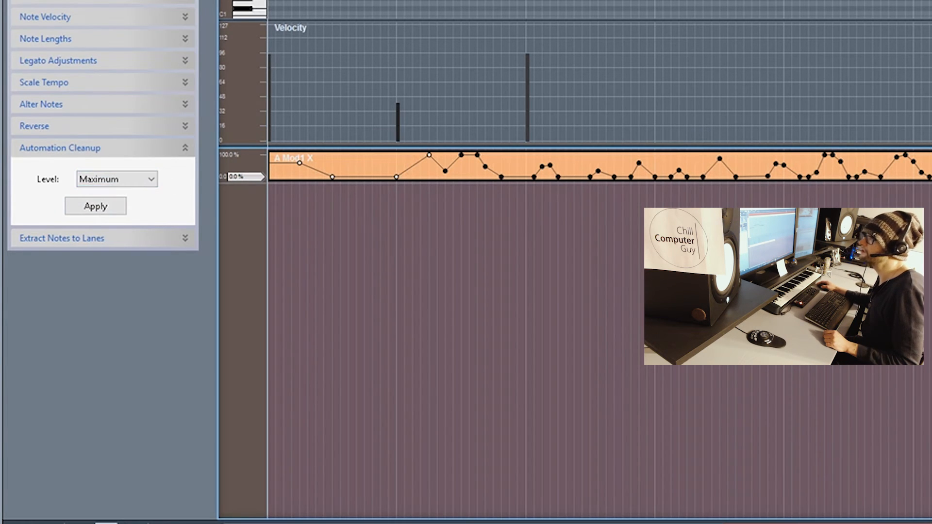
pyautogui.moveTo(78, 18)
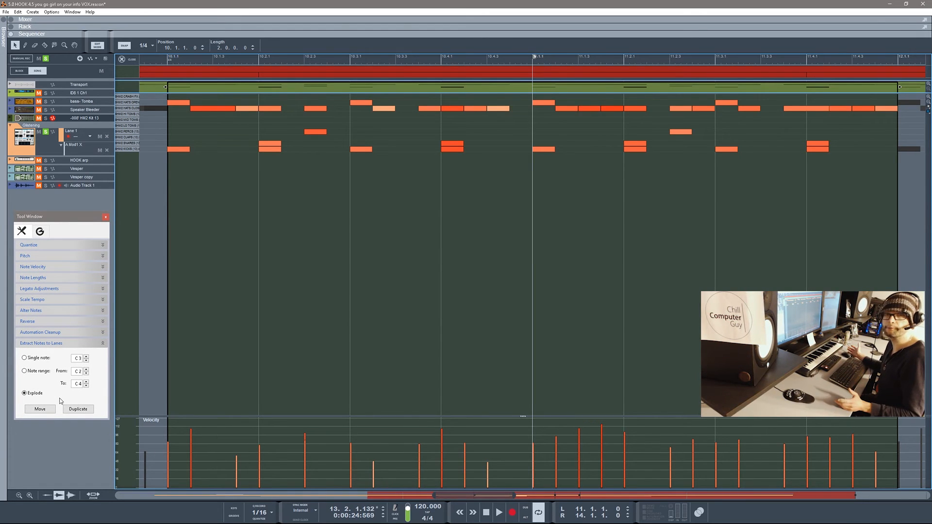
pyautogui.moveTo(58, 394)
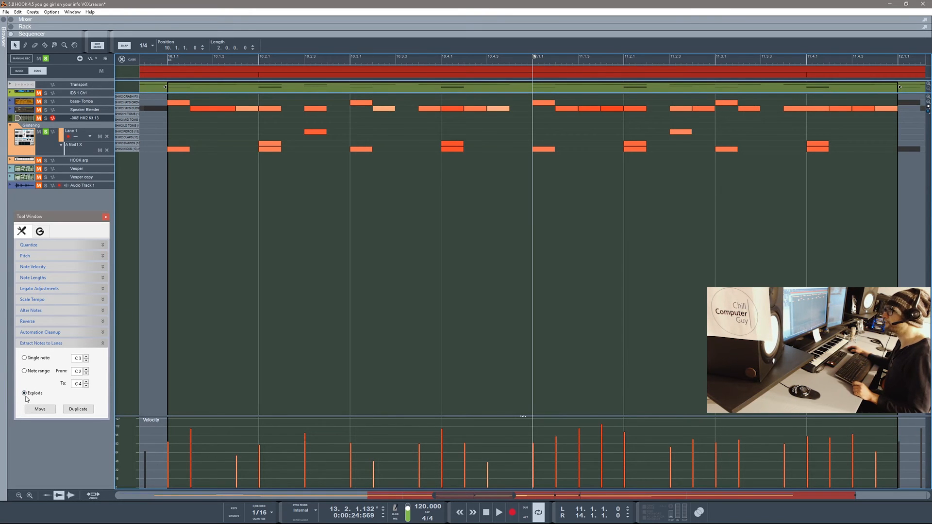
# Set Extract Notes to Lanes to Explode so every drum note gets its own lane
pyautogui.click(40, 409)
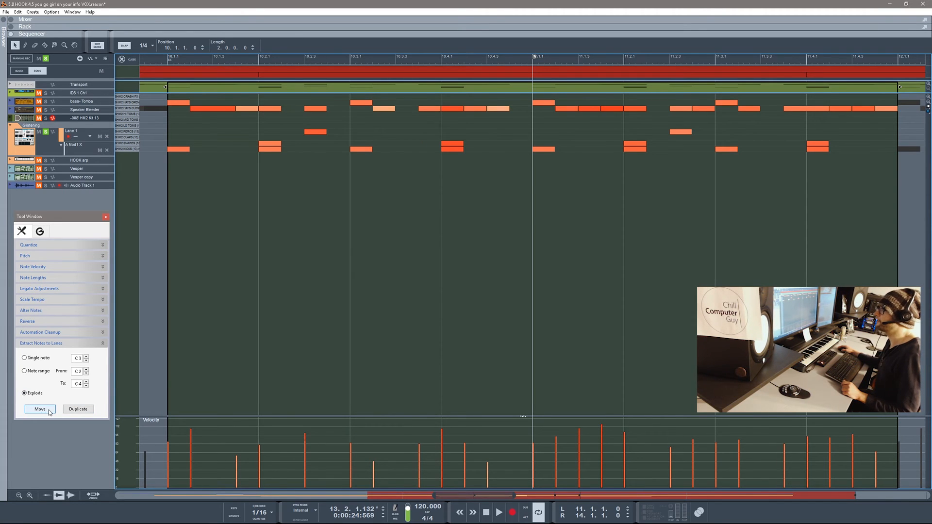
# Apply Move under Extract Notes to Lanes, splitting the drum clip into six lane clips
pyautogui.click(40, 409)
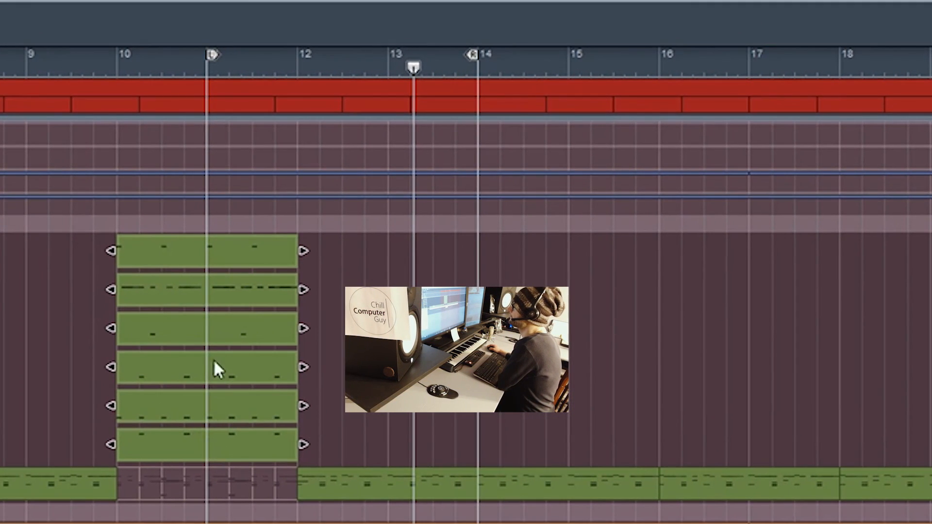
pyautogui.moveTo(223, 259)
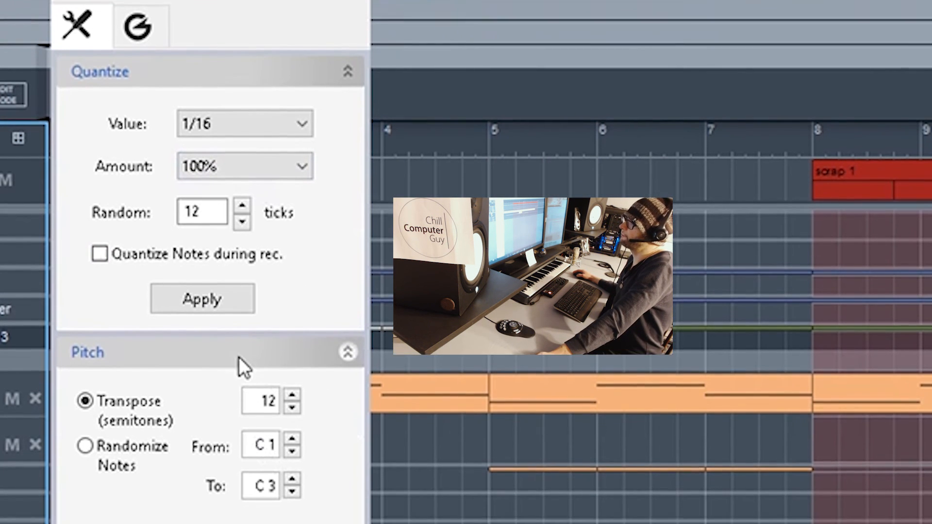
pyautogui.scroll(-3)
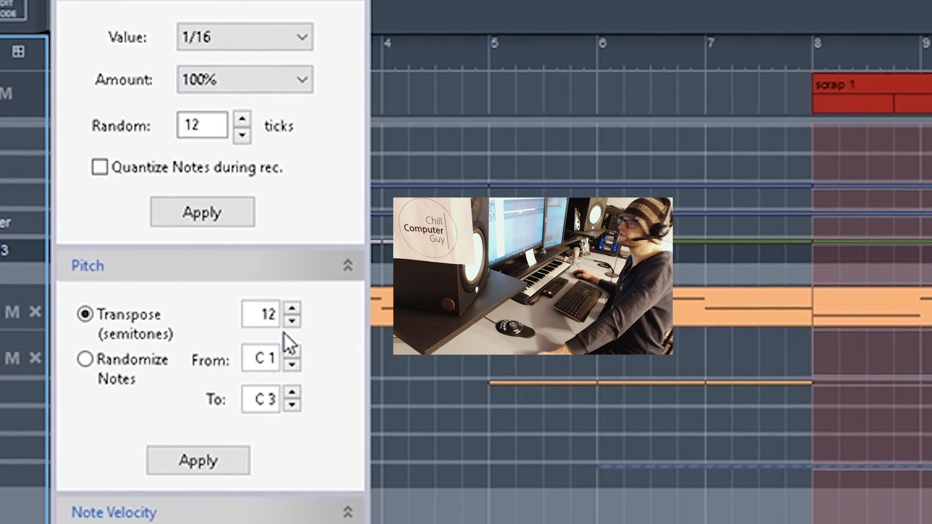
pyautogui.scroll(-3)
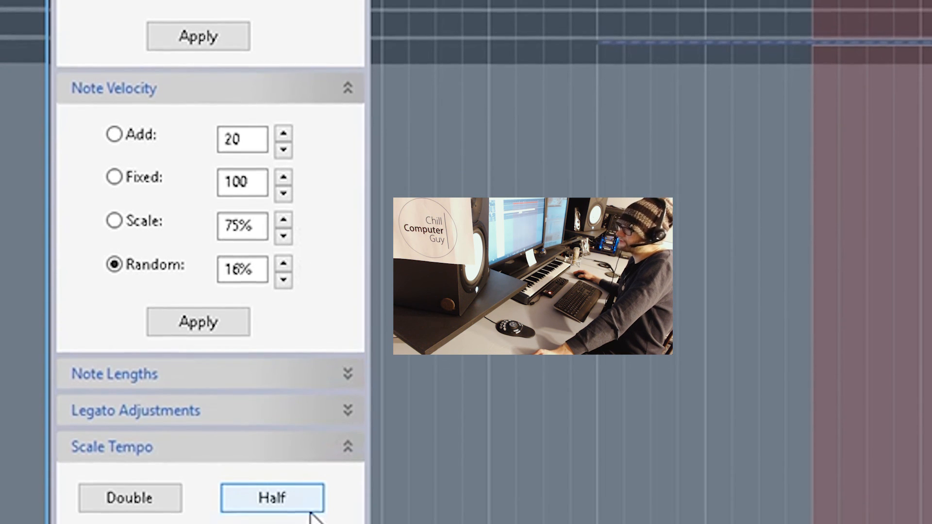
pyautogui.click(272, 498)
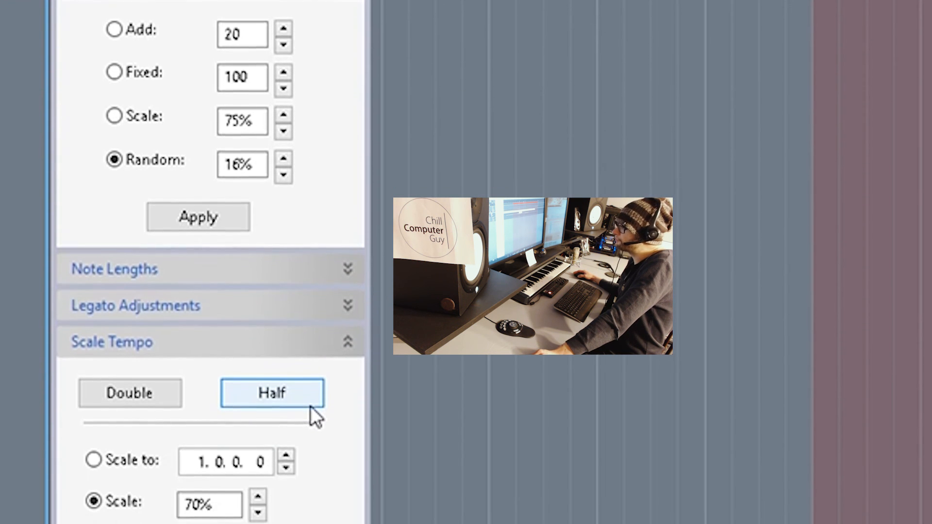
pyautogui.scroll(-3)
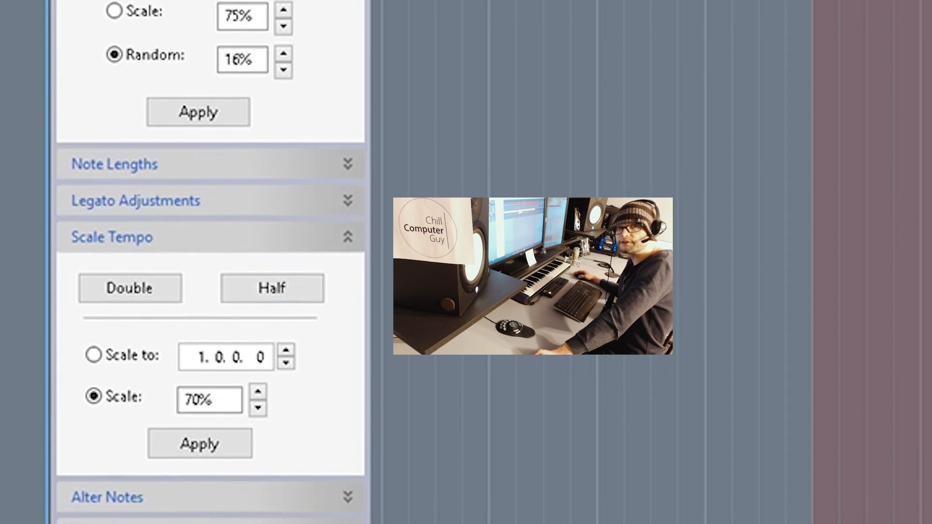
pyautogui.scroll(-3)
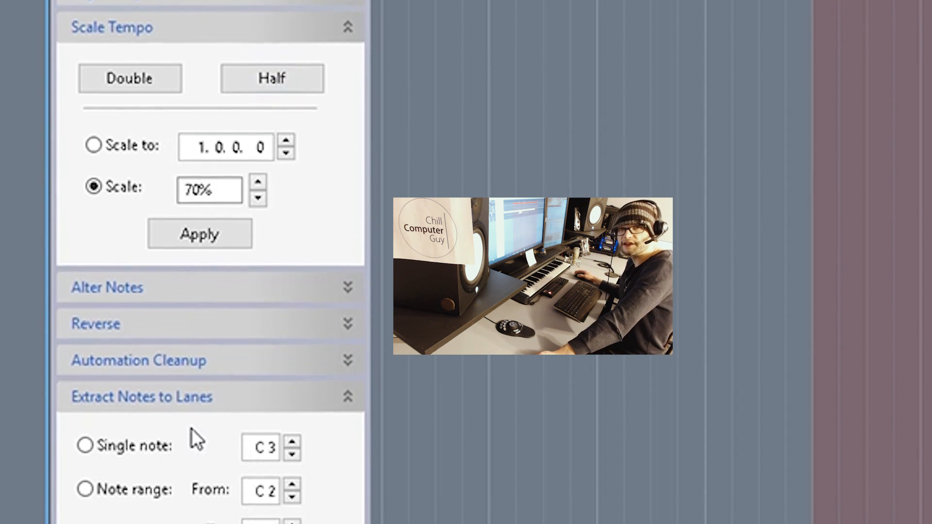
pyautogui.scroll(-3)
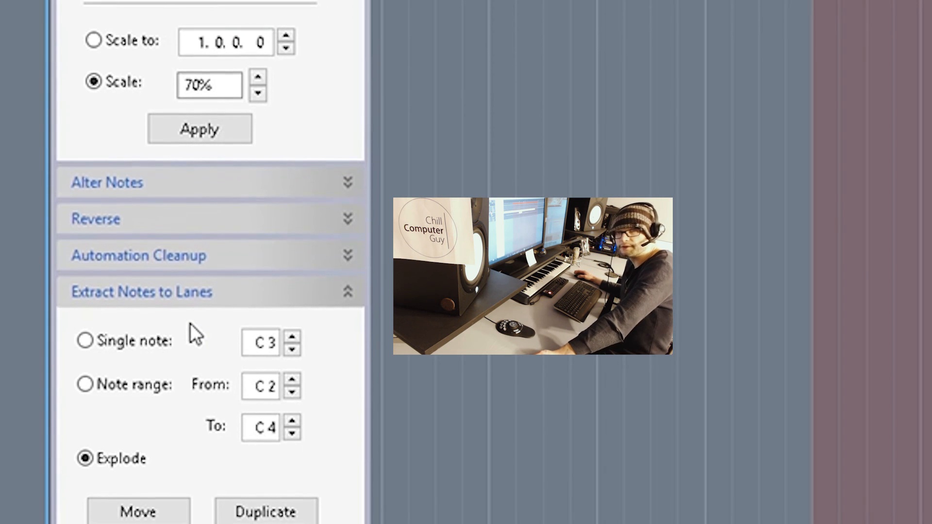